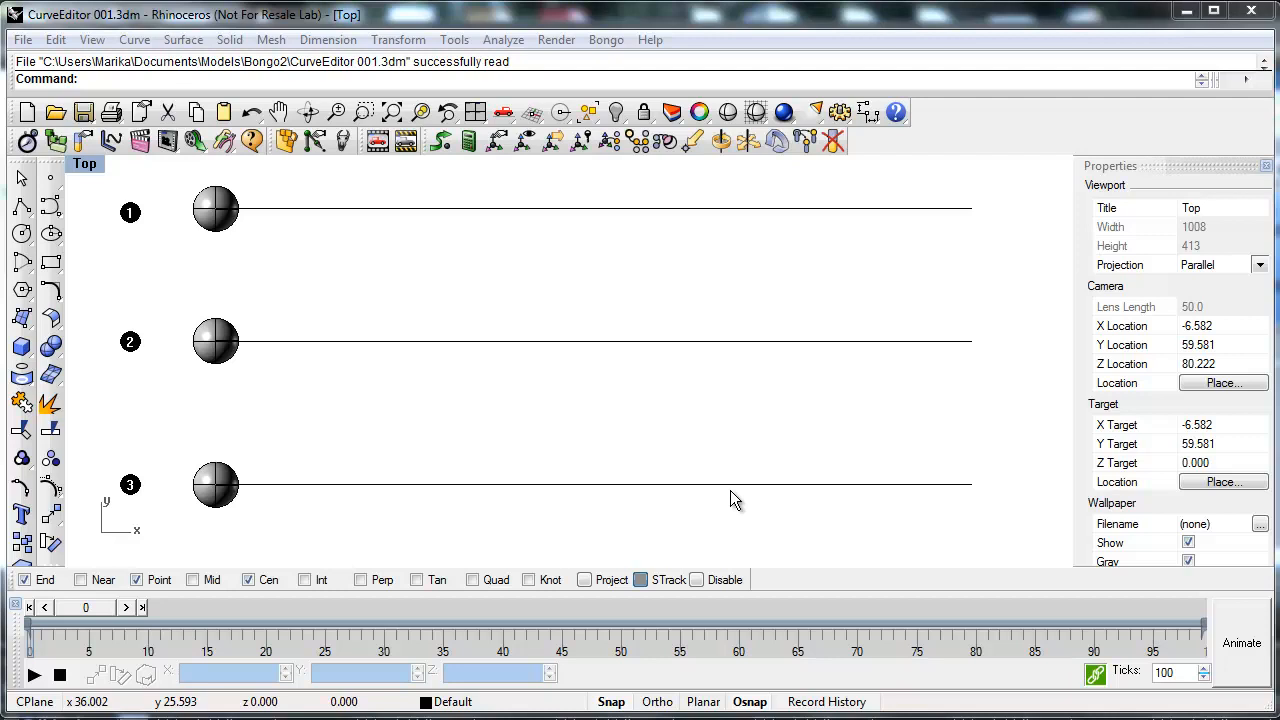
pyautogui.moveTo(205, 315)
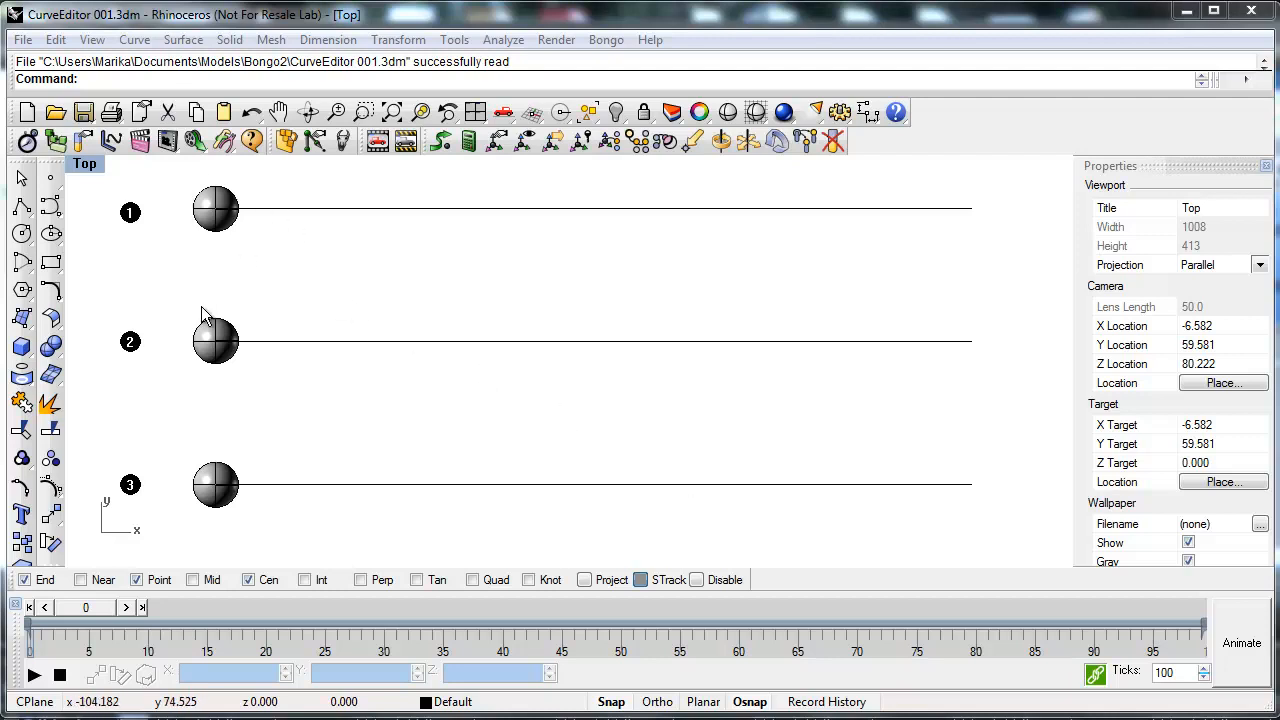
pyautogui.moveTo(180, 425)
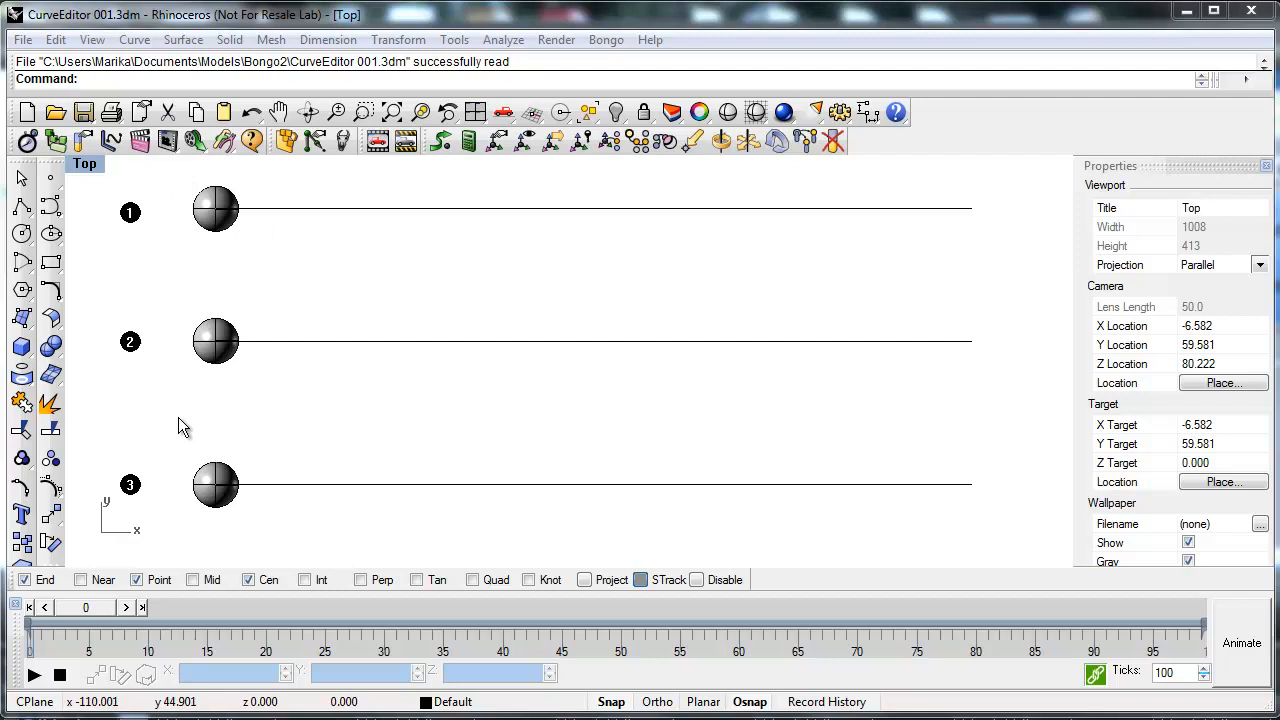
pyautogui.moveTo(286, 464)
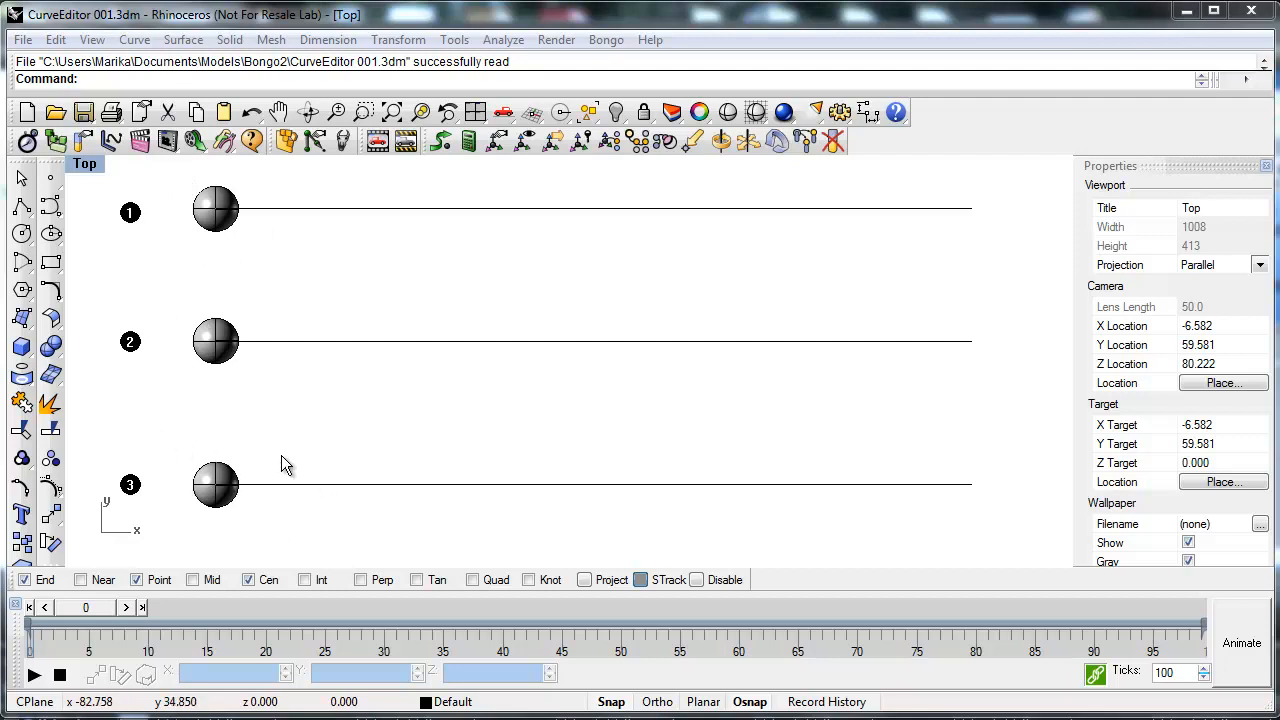
pyautogui.moveTo(332, 292)
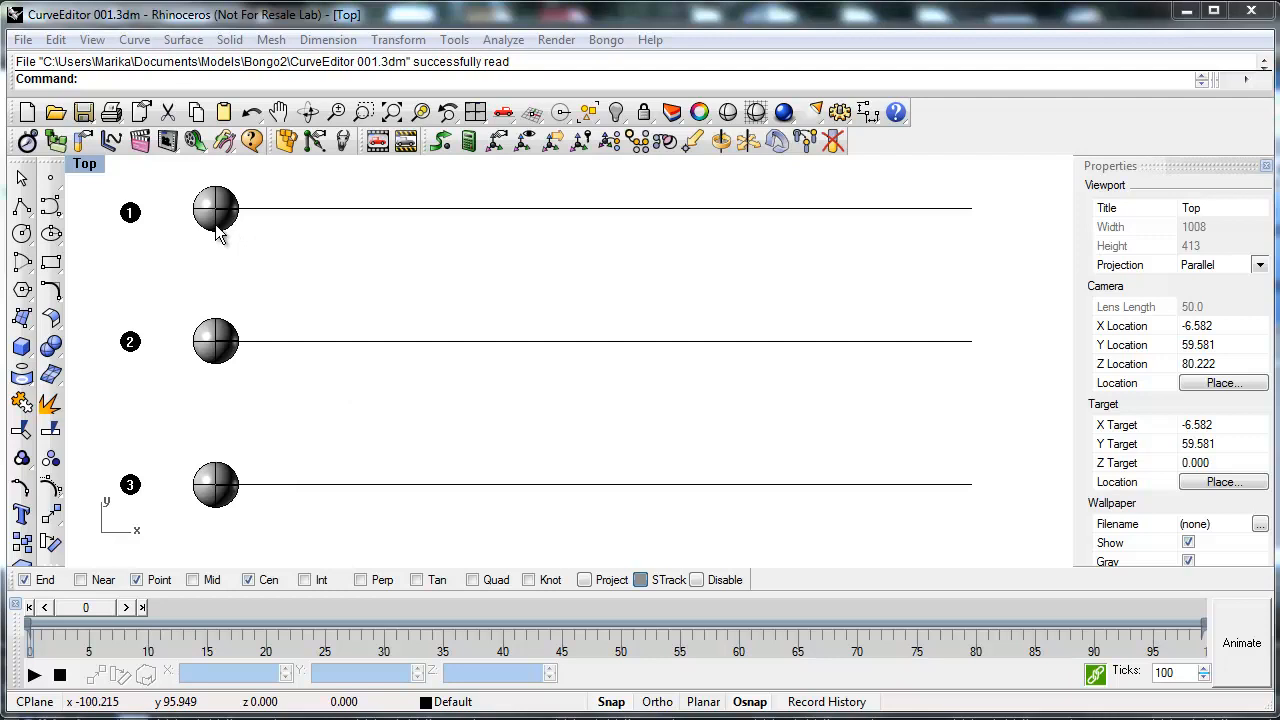
# Step: Select sphere 1 and enable Bongo animation on it from the Properties panel
pyautogui.click(216, 210)
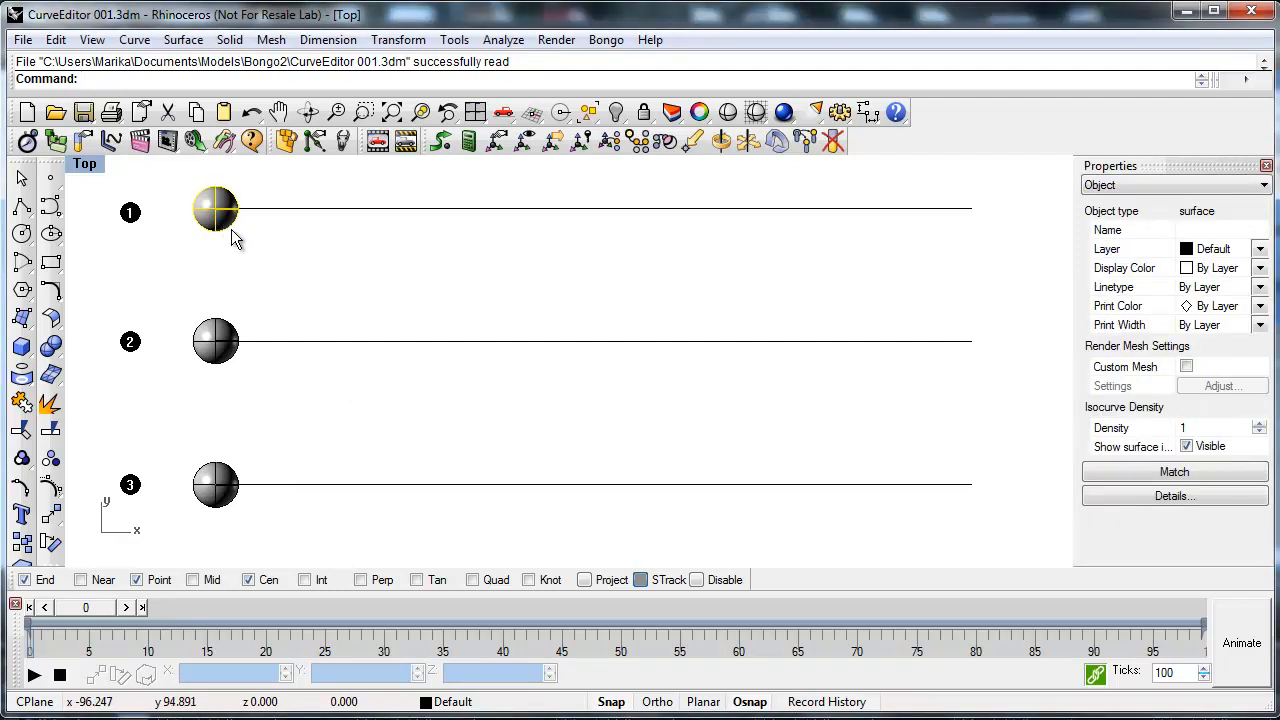
pyautogui.click(1175, 185)
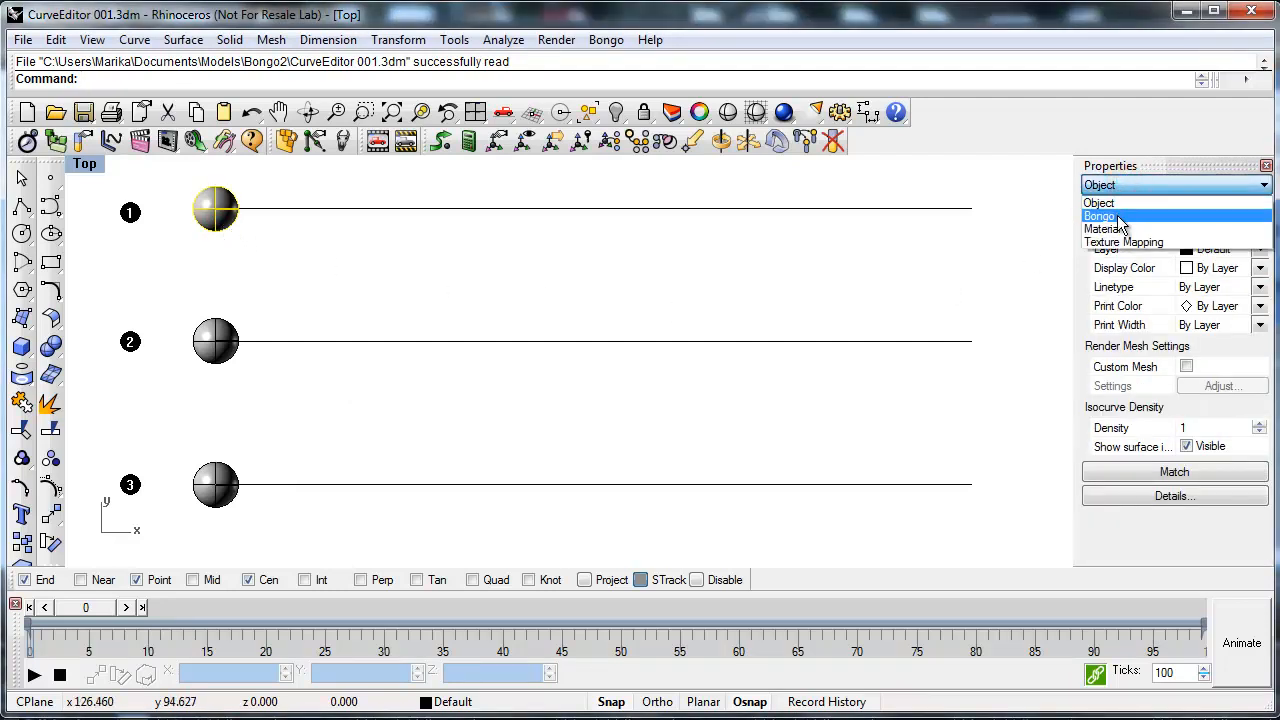
pyautogui.click(1099, 216)
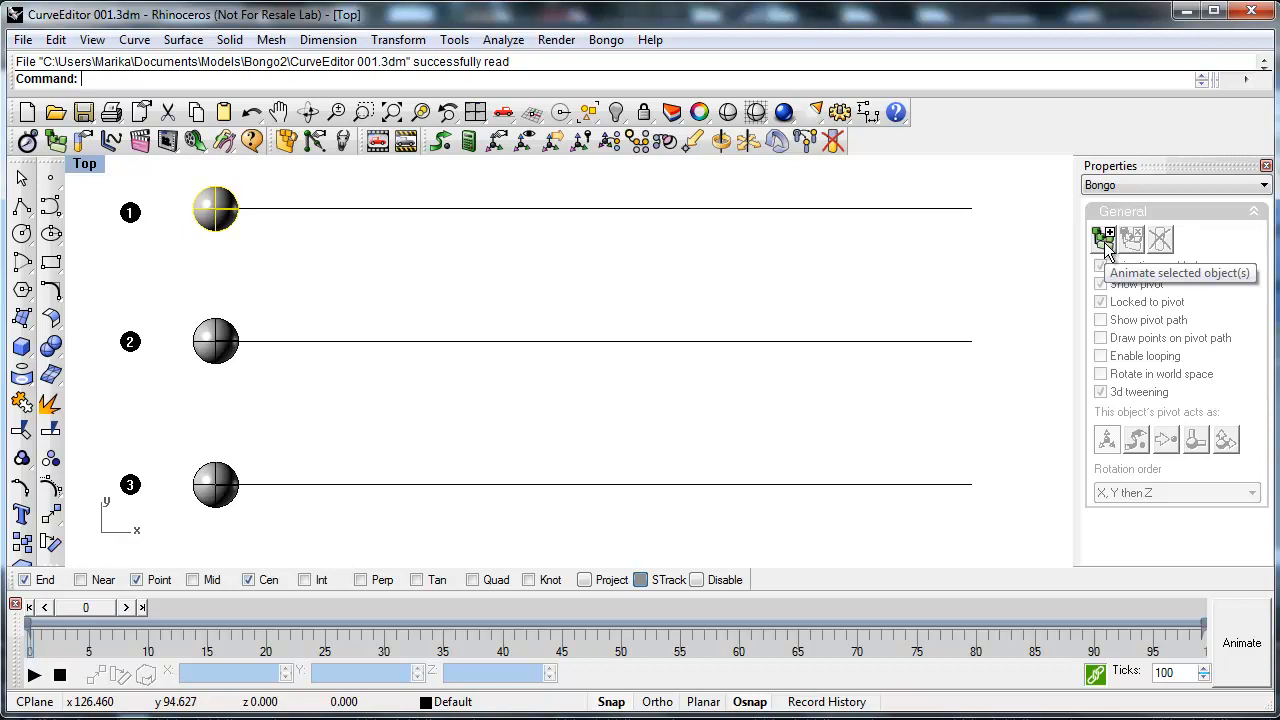
pyautogui.click(1105, 240)
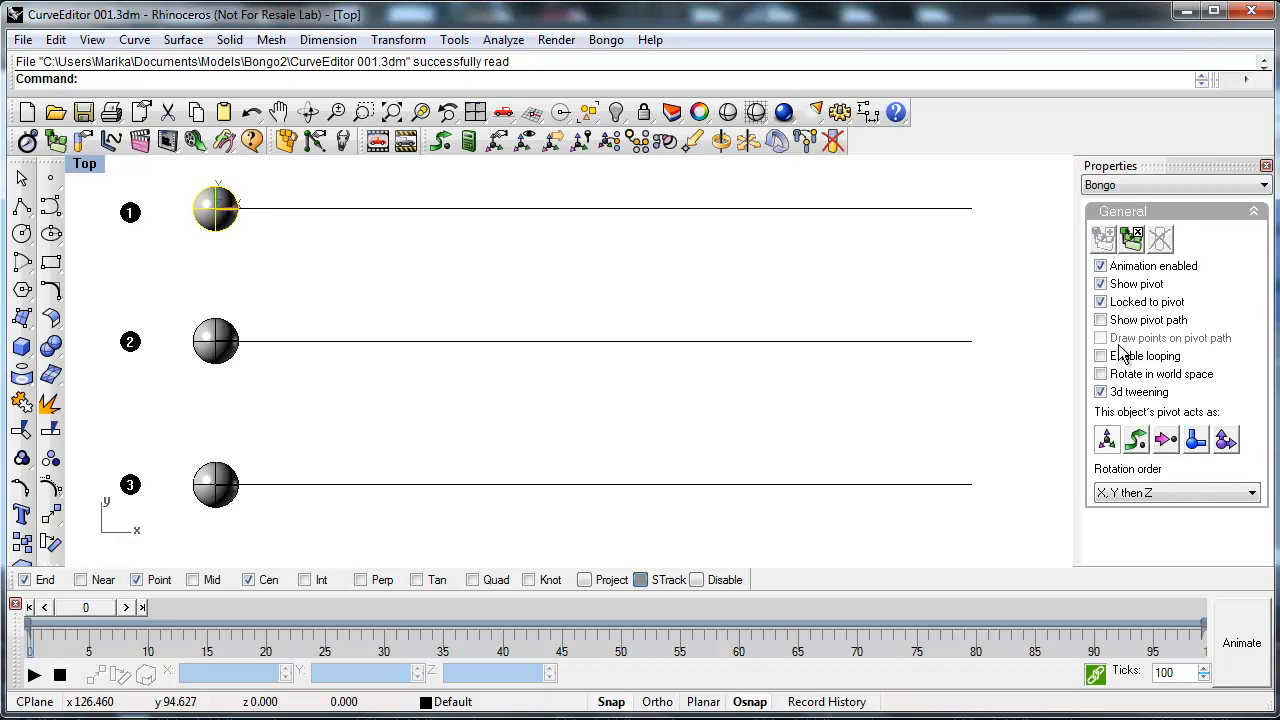
pyautogui.moveTo(1137, 440)
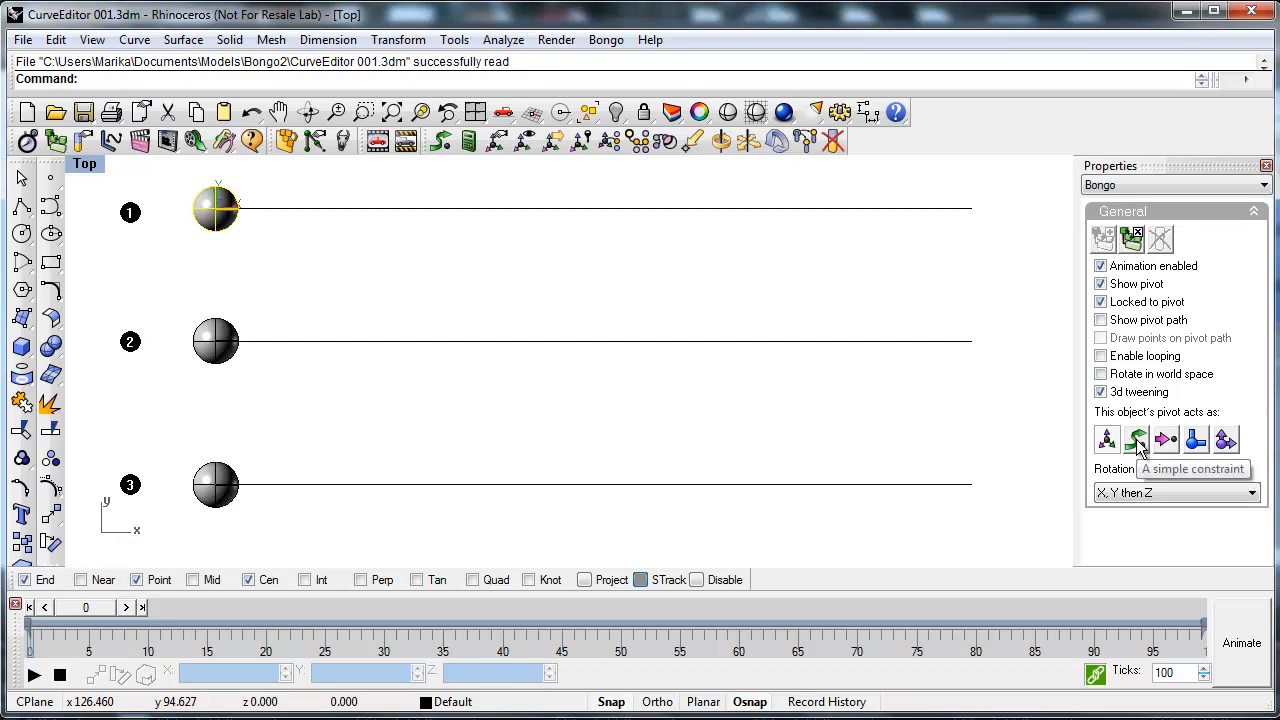
# Step: Add a simple constraint to sphere 1 using the top line as its path
pyautogui.click(1136, 440)
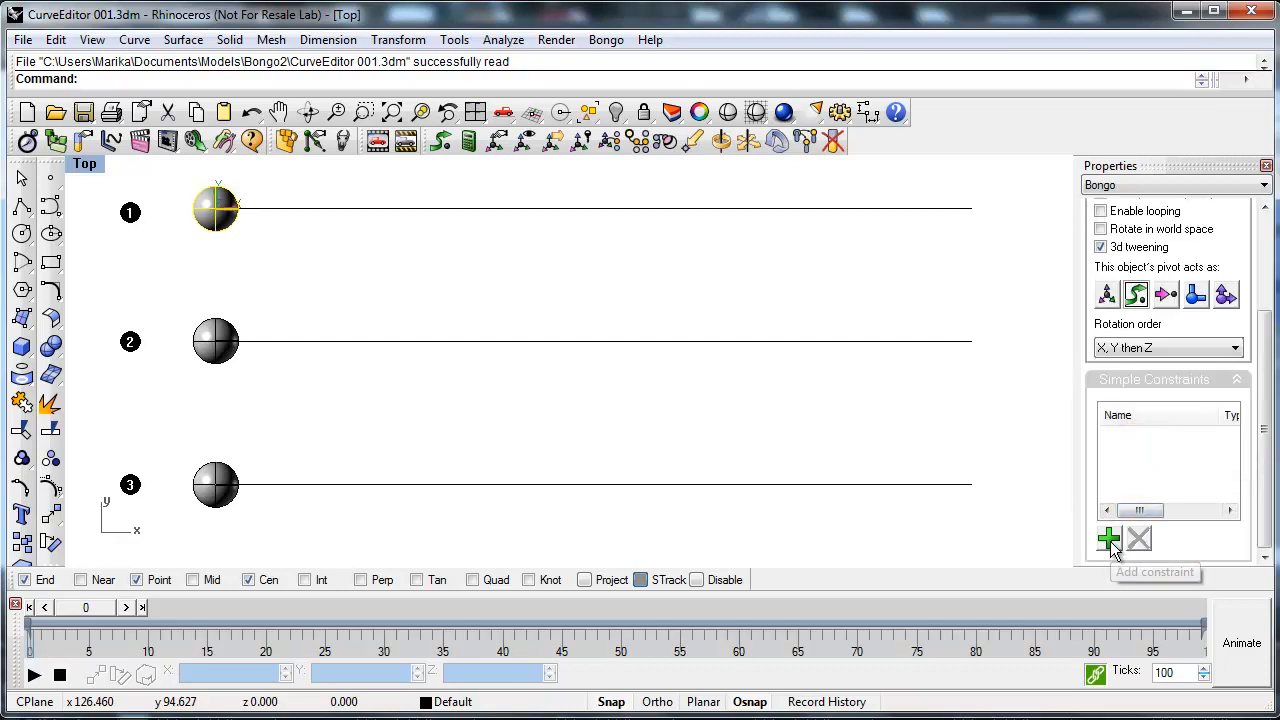
pyautogui.click(1108, 538)
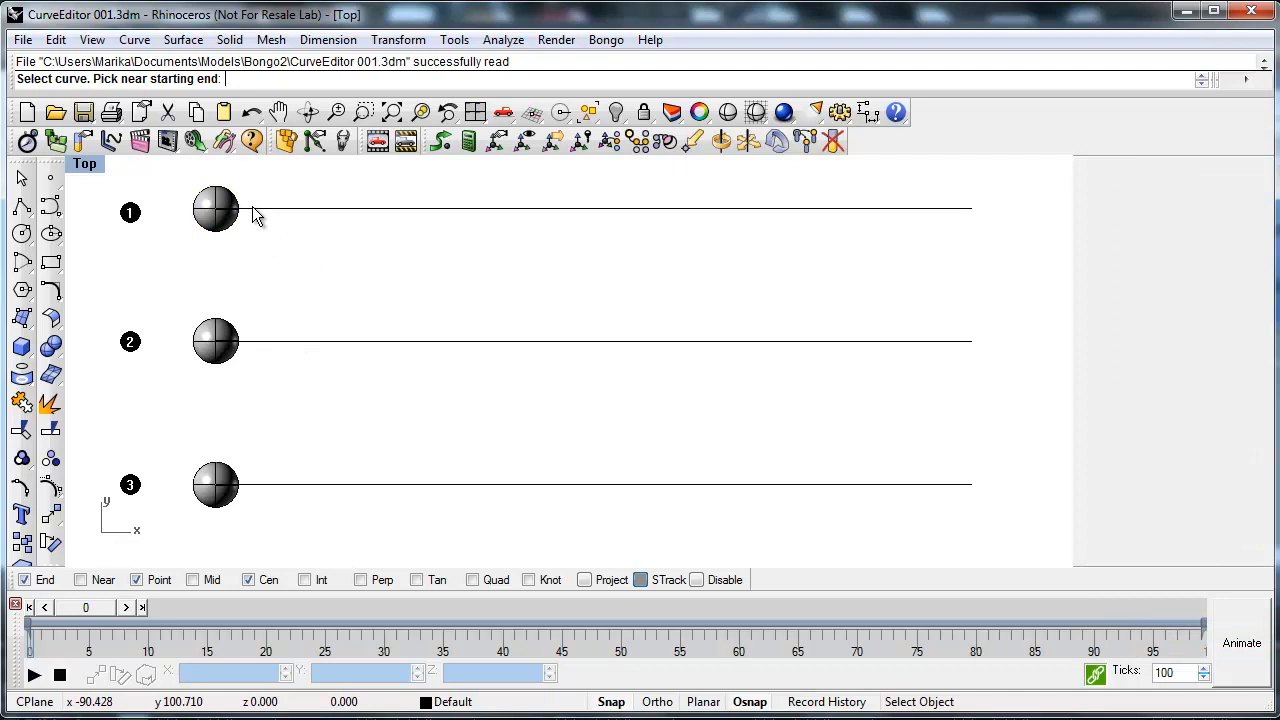
pyautogui.click(217, 210)
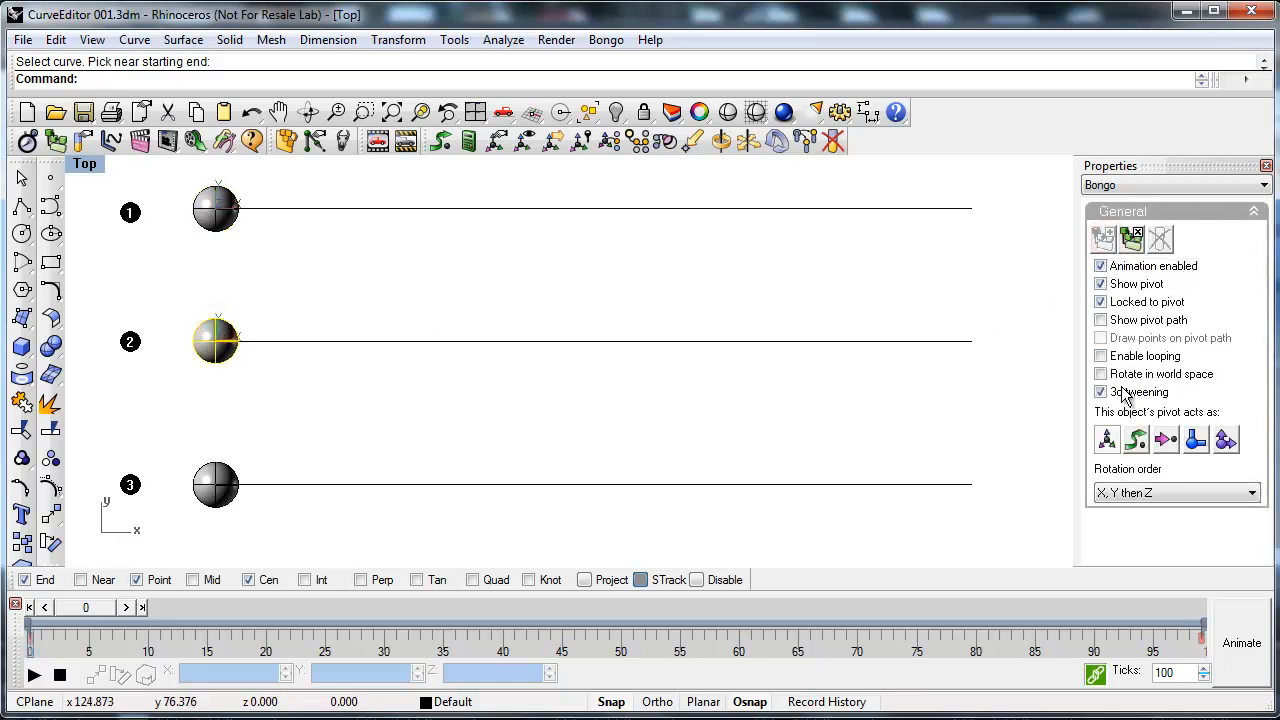
# Step: Constrain sphere 2 to the middle line with a simple constraint, then select sphere 3
pyautogui.click(1136, 295)
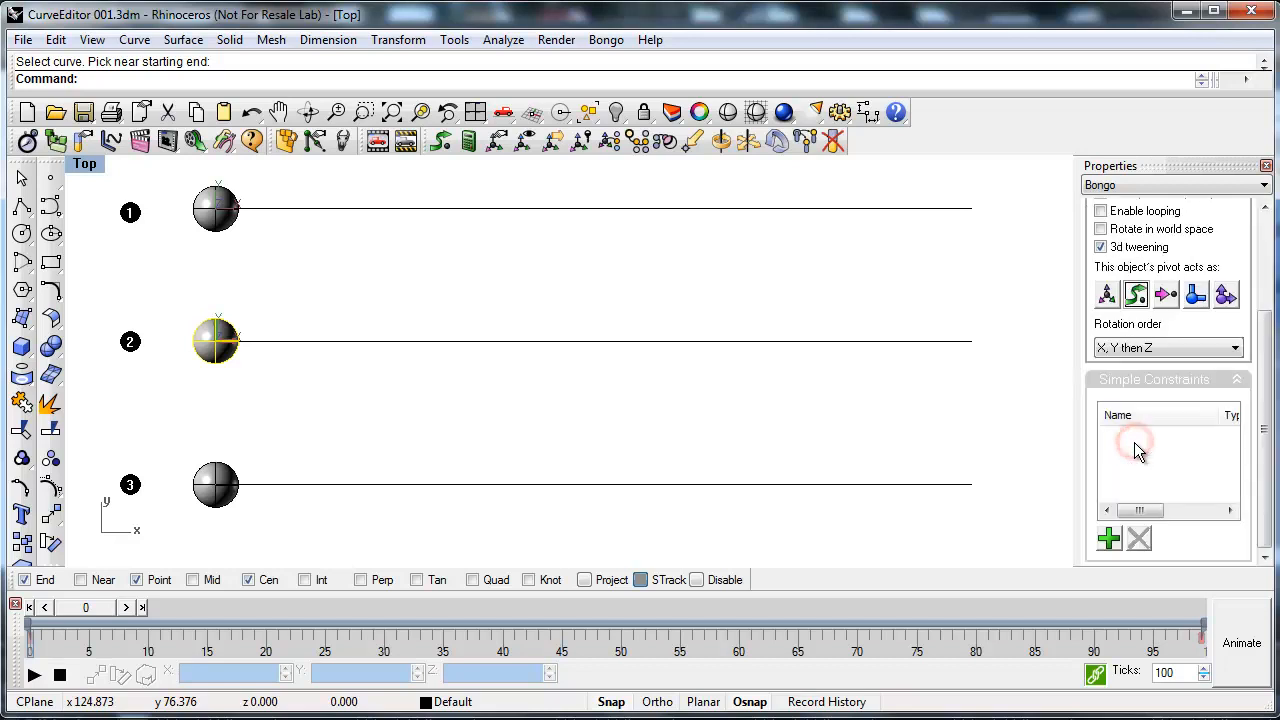
pyautogui.click(1108, 539)
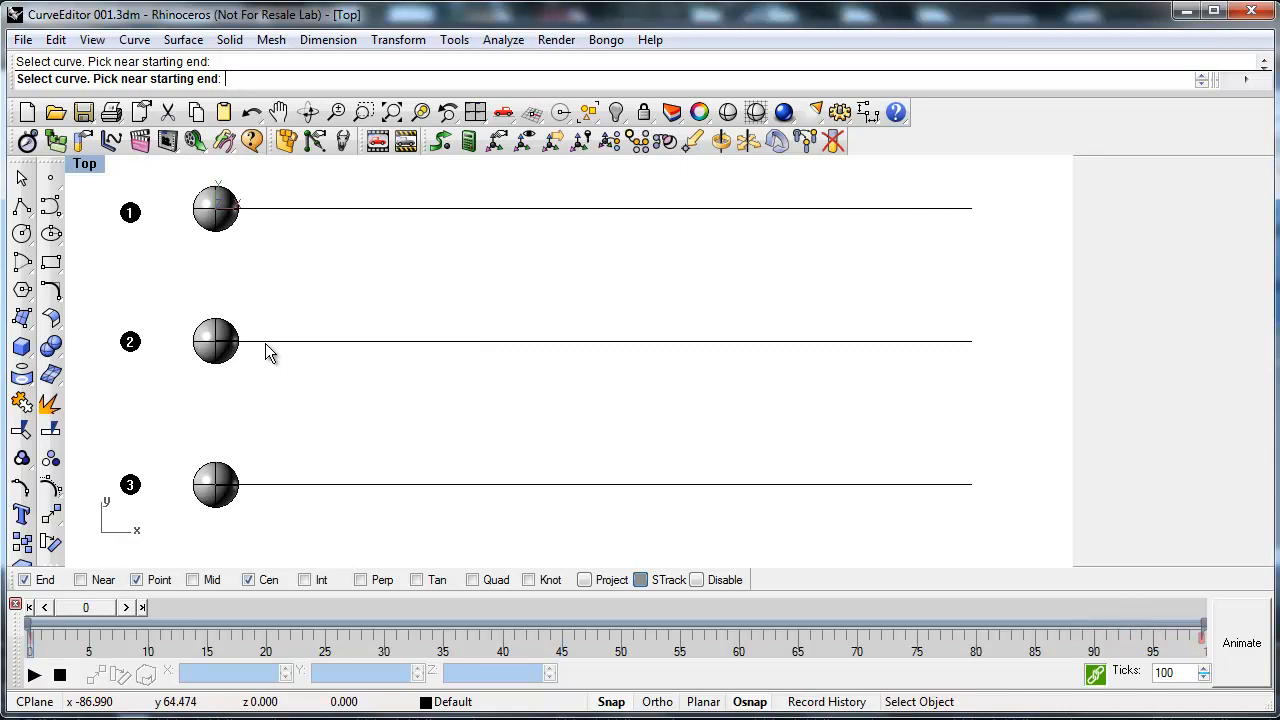
pyautogui.click(217, 341)
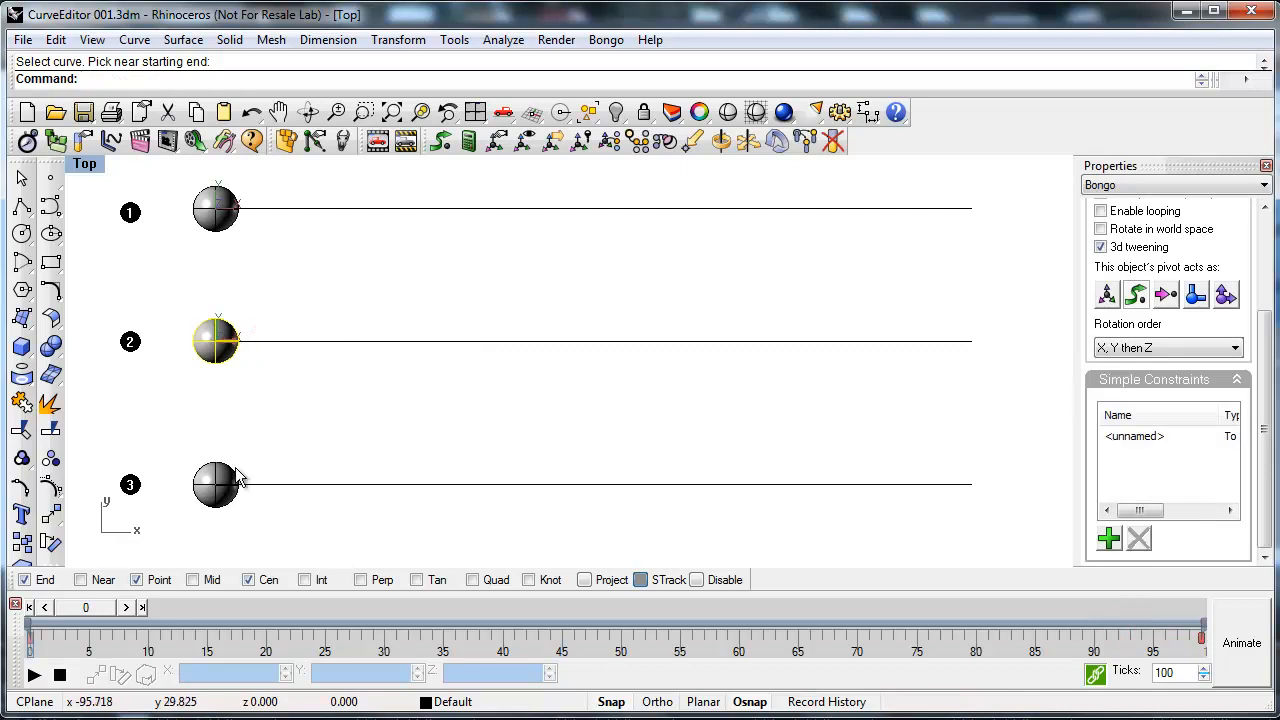
pyautogui.click(216, 485)
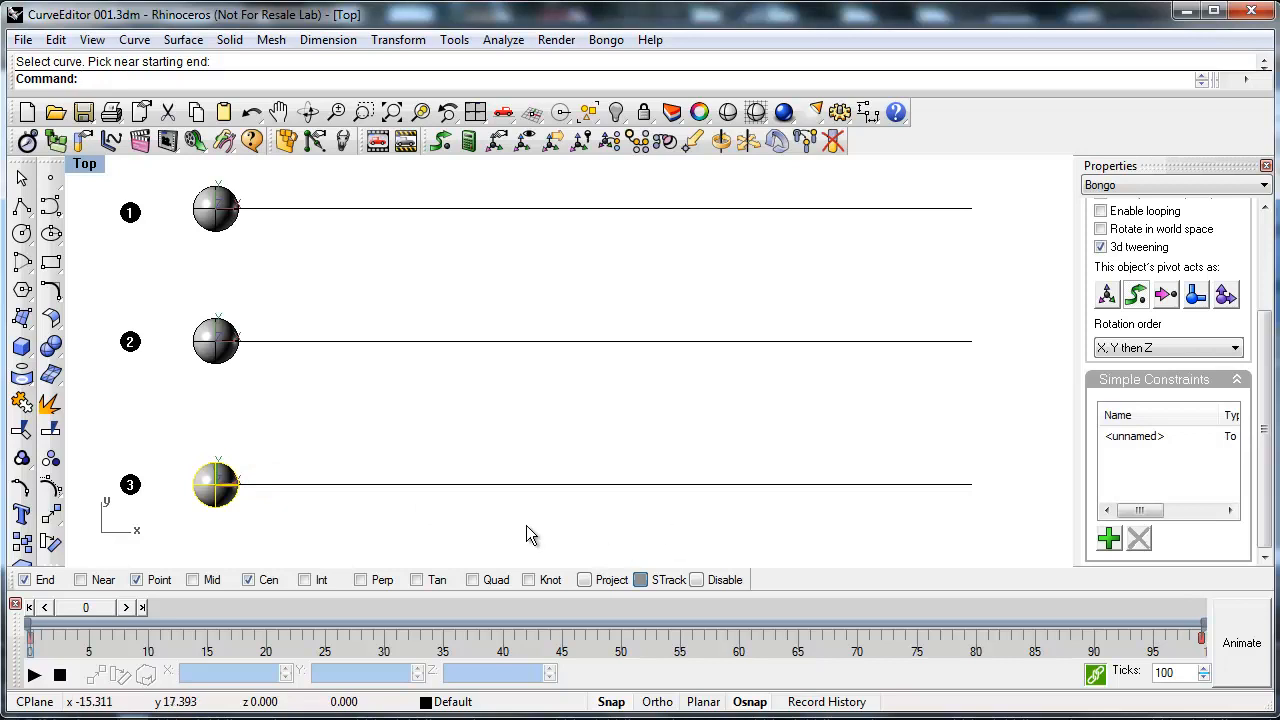
# Step: Play, pause and stop the timeline to watch all three spheres travel their lines
pyautogui.click(33, 674)
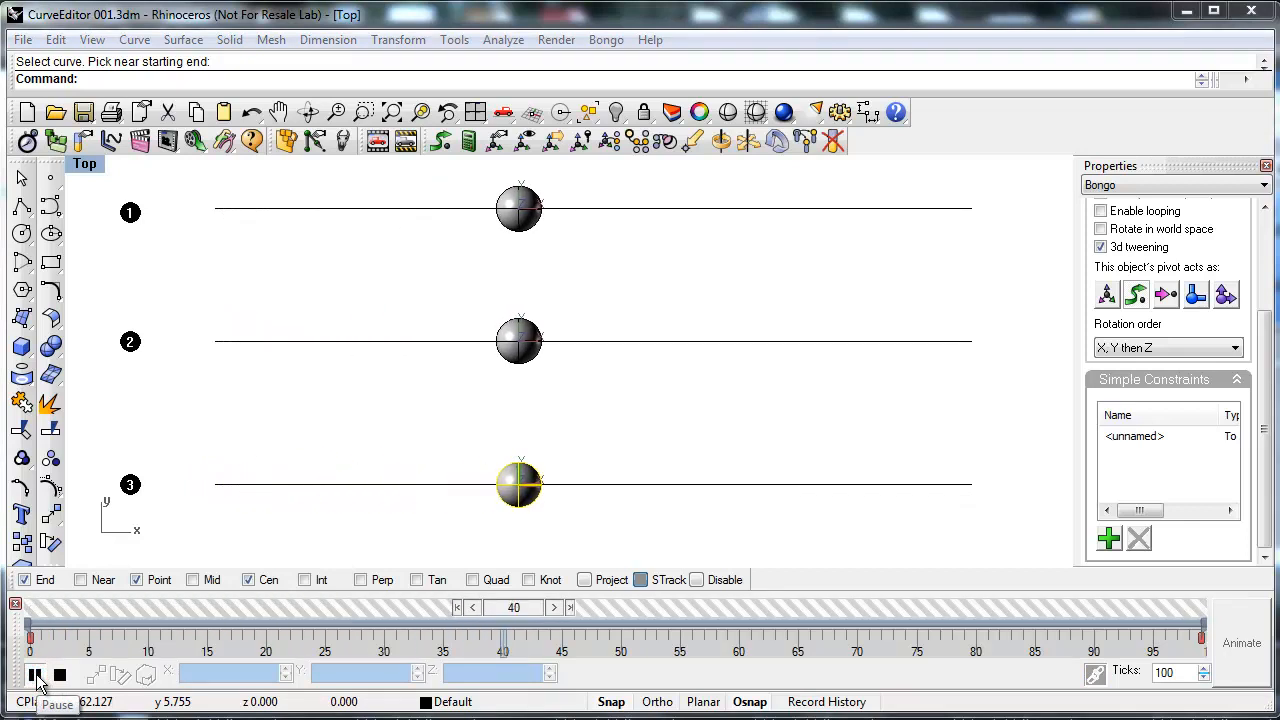
pyautogui.click(38, 676)
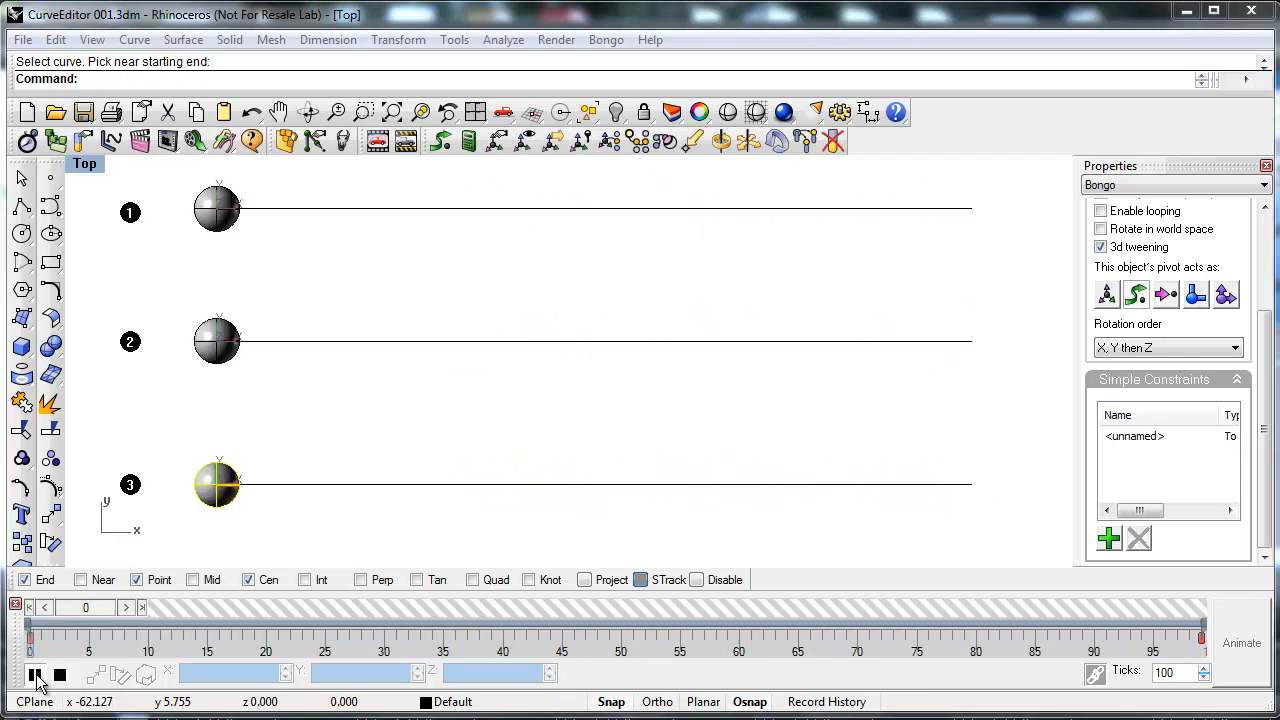
pyautogui.click(35, 675)
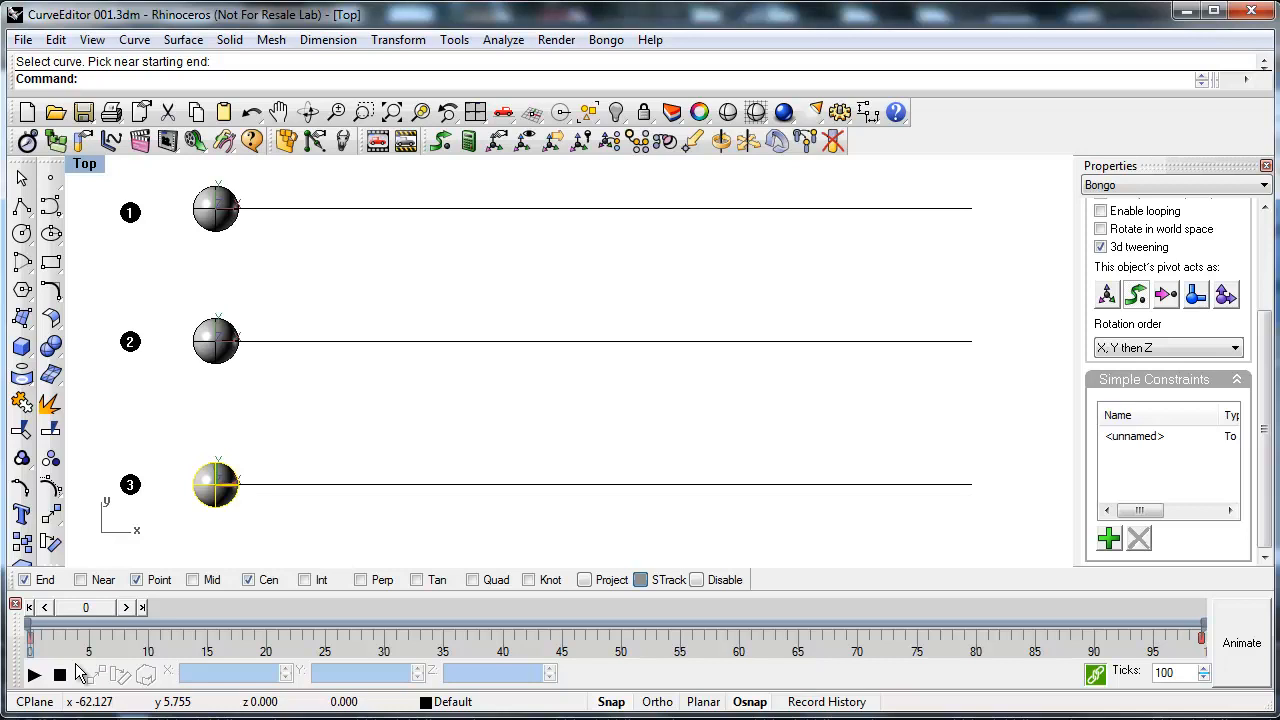
pyautogui.moveTo(85, 670)
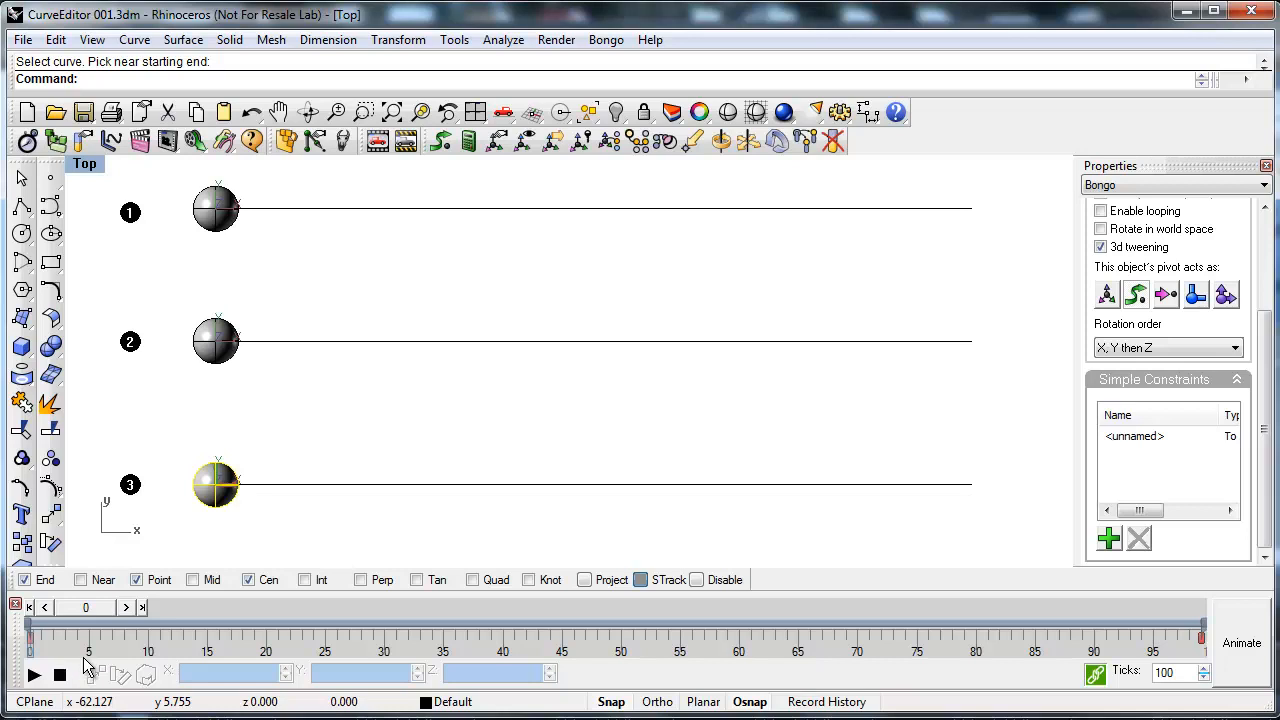
pyautogui.moveTo(295, 318)
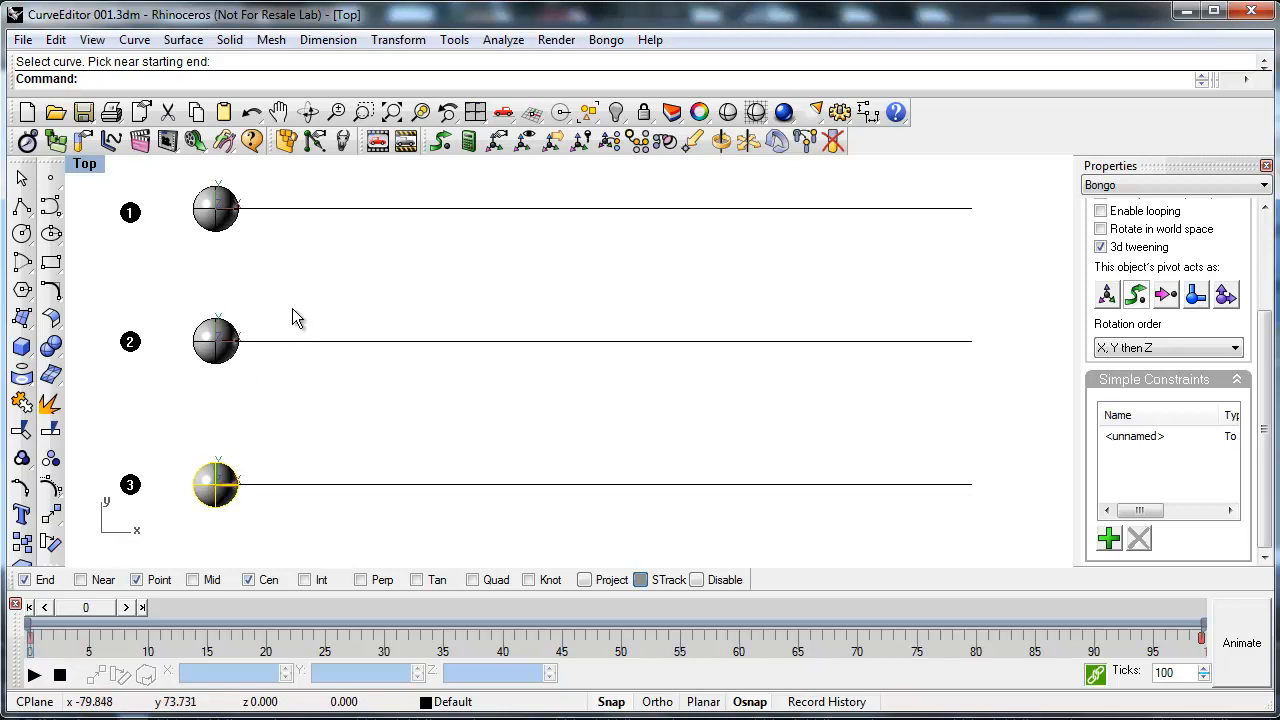
pyautogui.moveTo(112, 141)
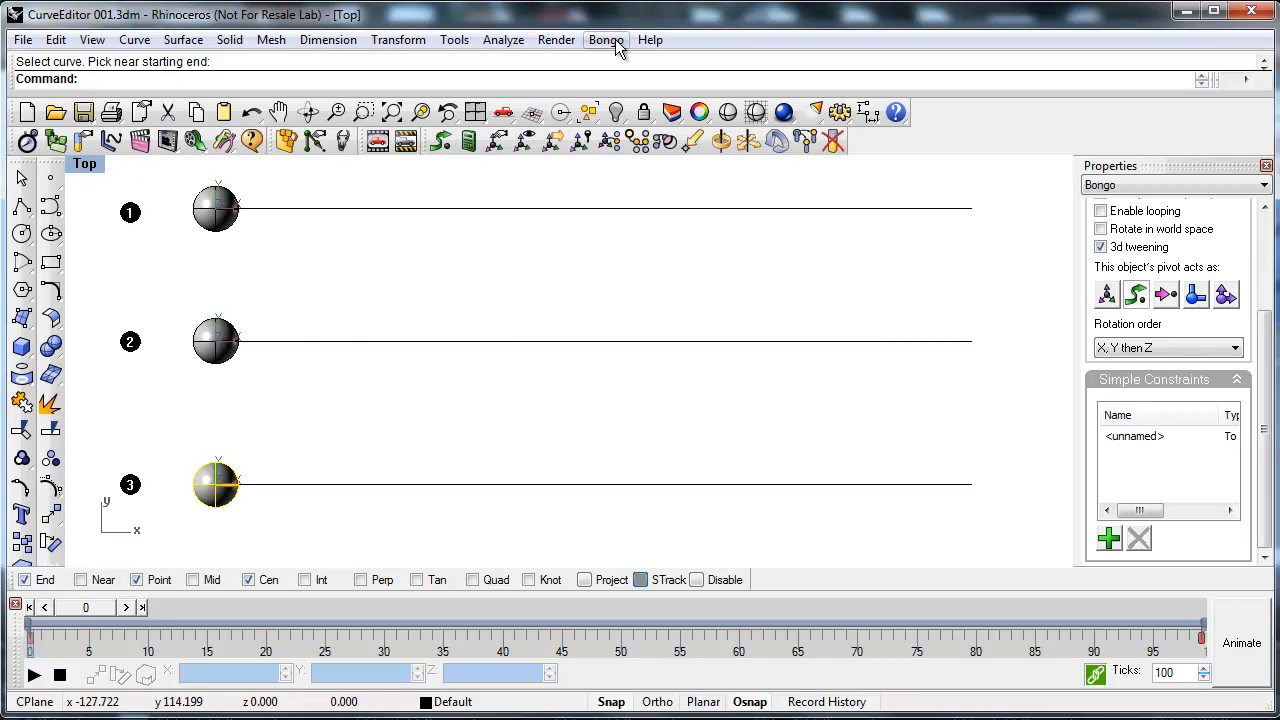
# Step: Open Bongo's Curve Editor and display Object 1's To Path constraint curve
pyautogui.click(606, 39)
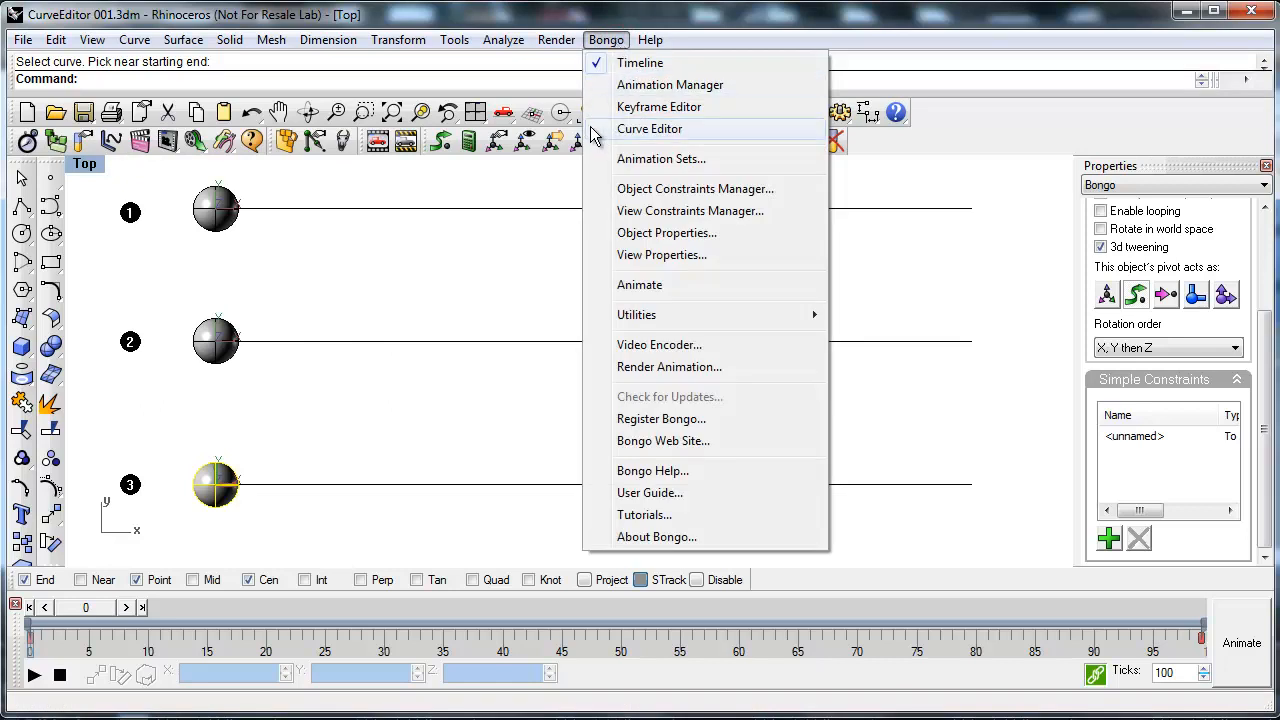
pyautogui.click(649, 128)
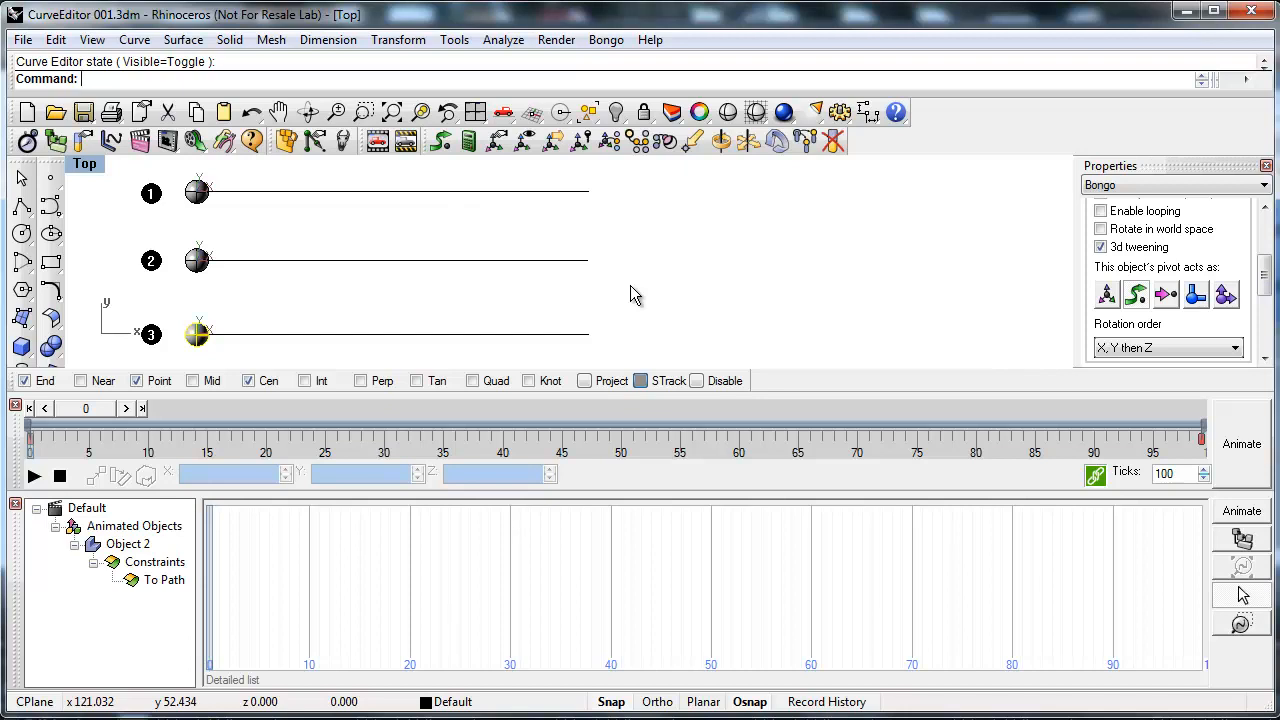
pyautogui.moveTo(587, 287)
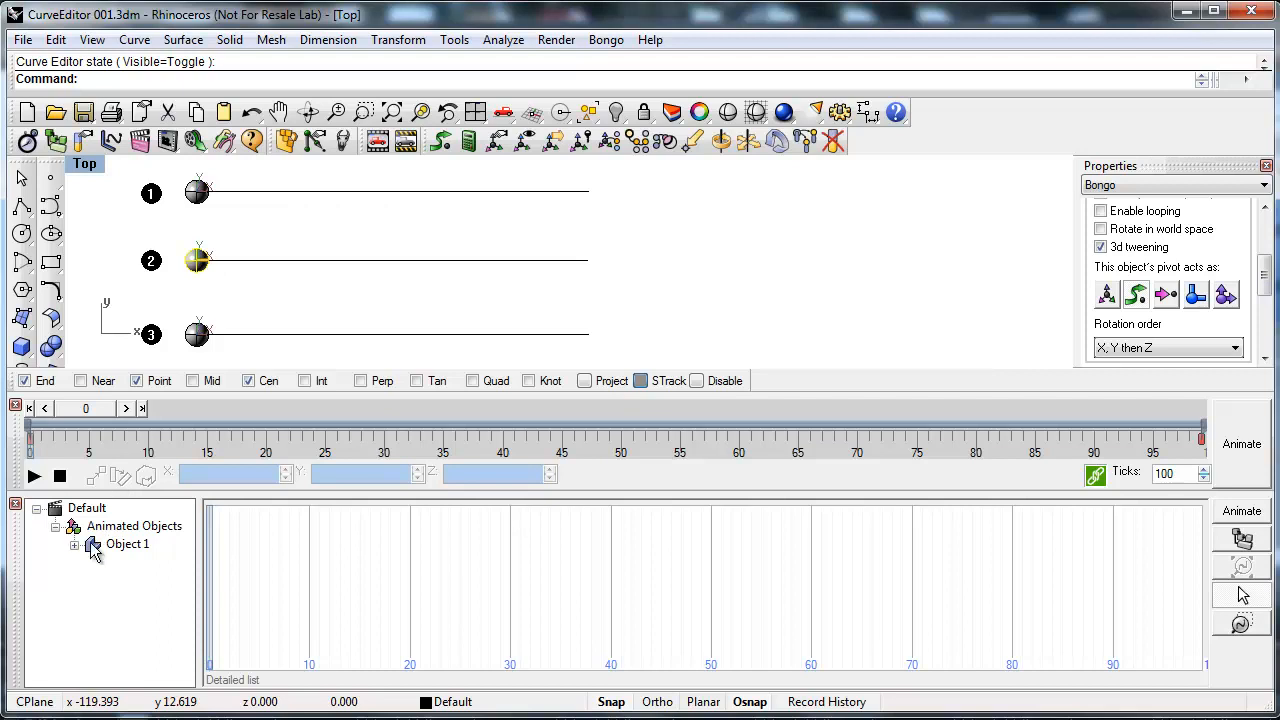
pyautogui.click(74, 543)
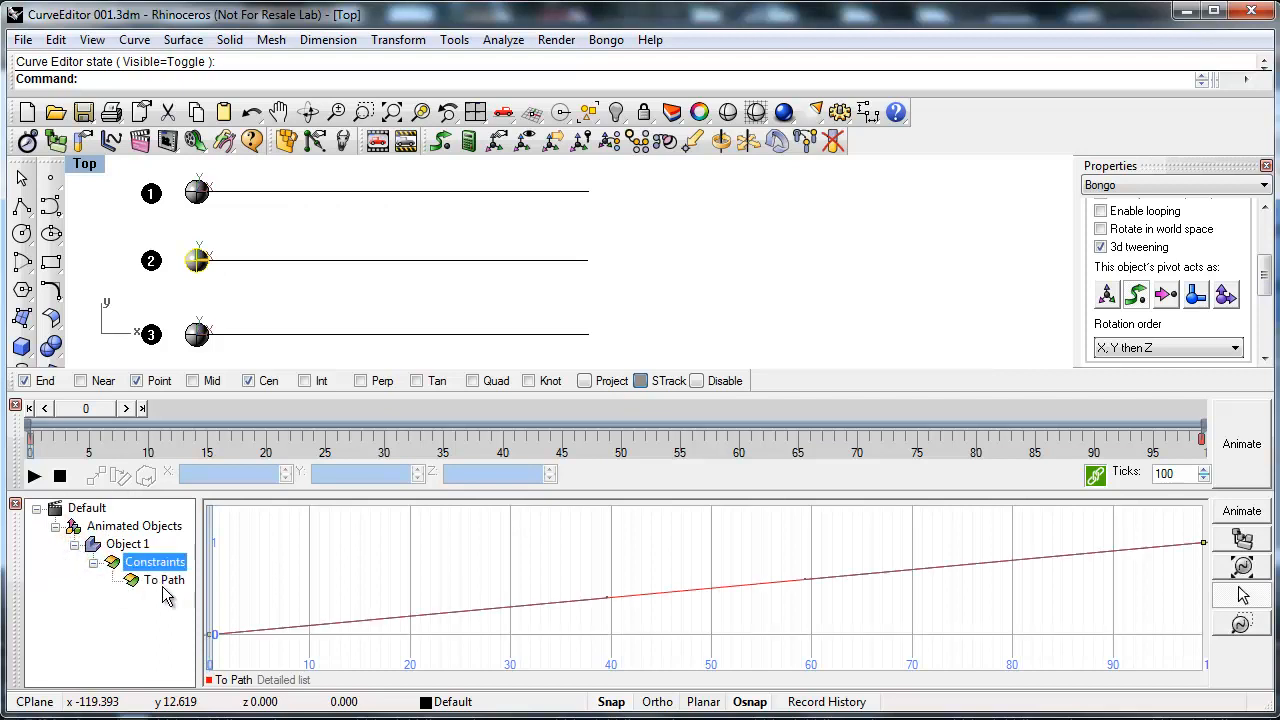
pyautogui.click(165, 580)
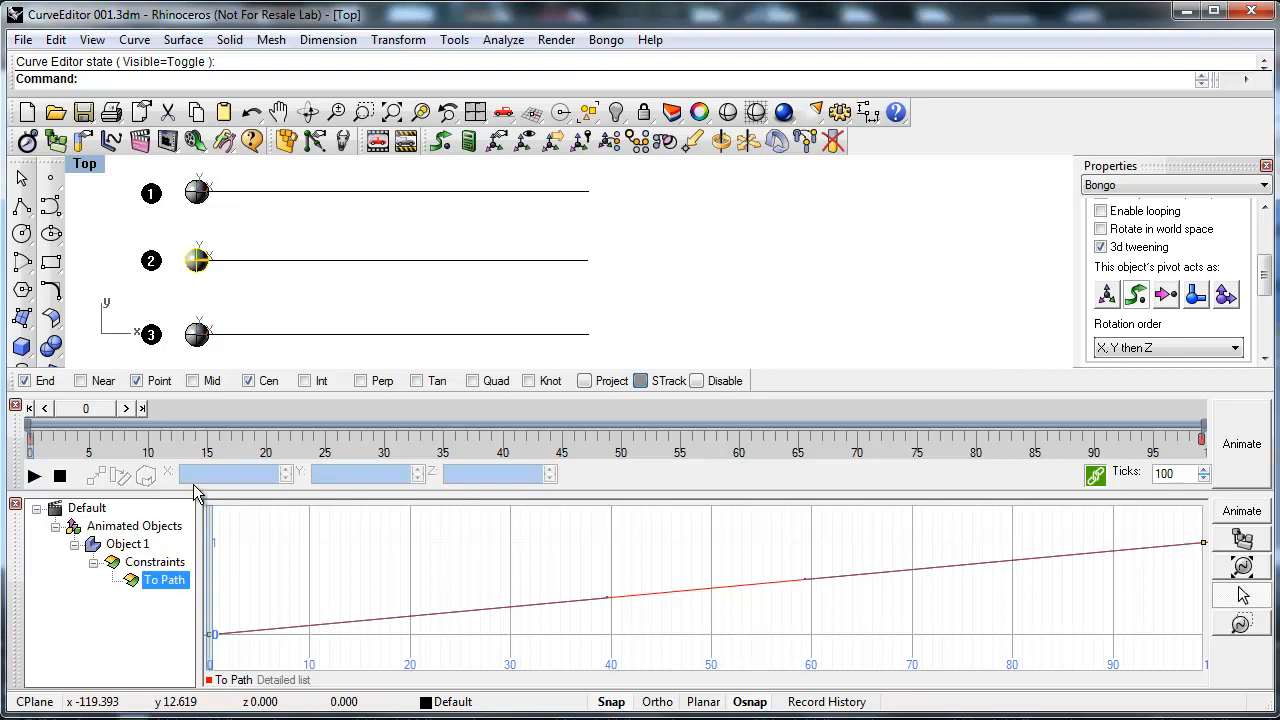
pyautogui.moveTo(84, 140)
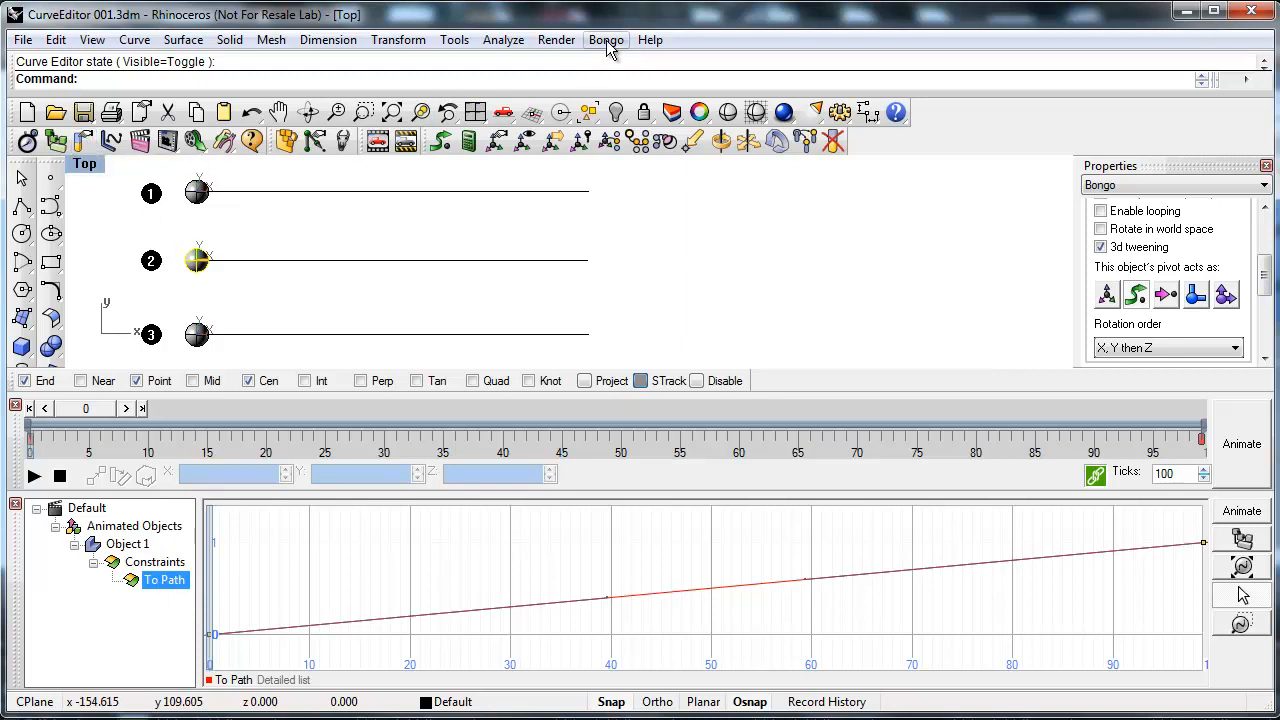
pyautogui.click(606, 39)
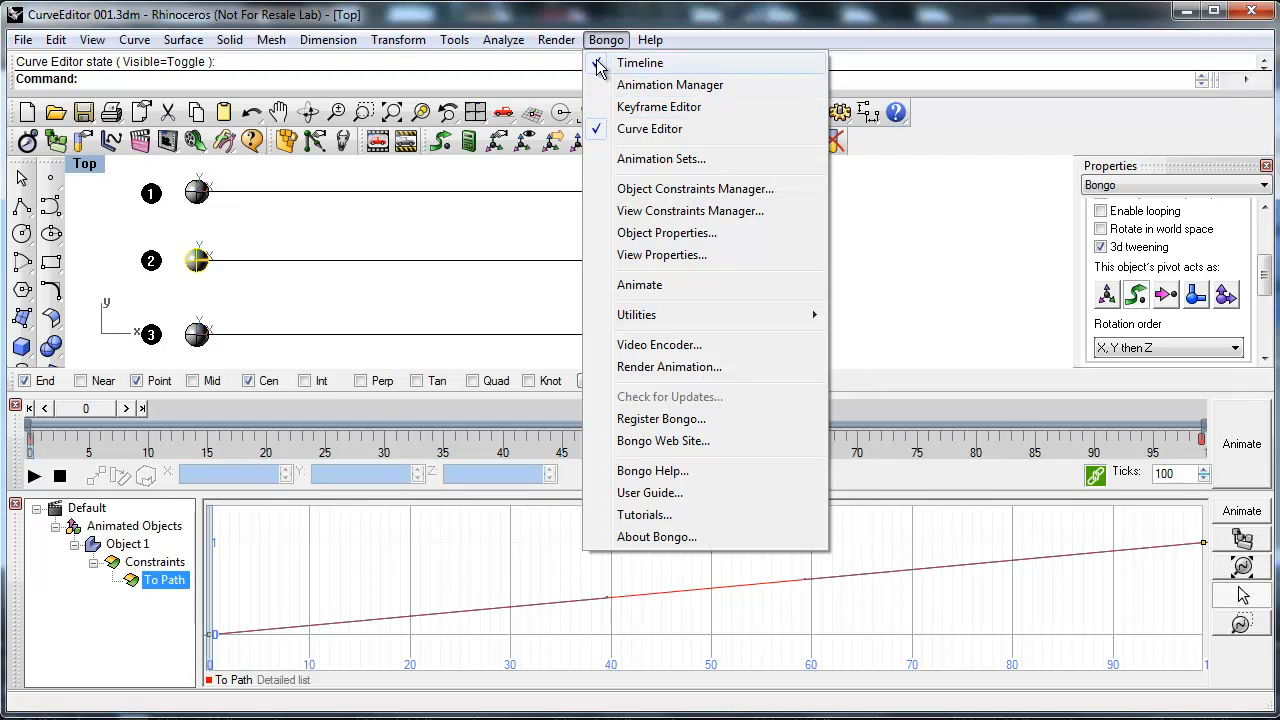
pyautogui.moveTo(600, 135)
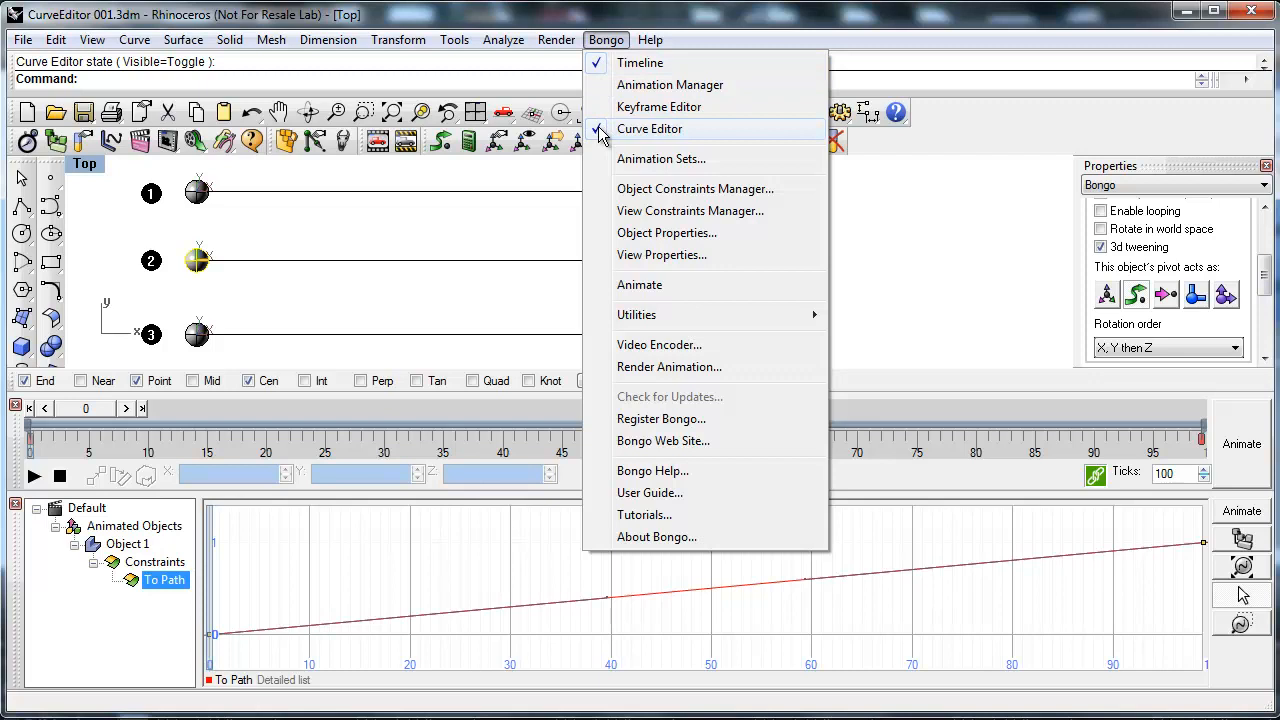
pyautogui.moveTo(659, 107)
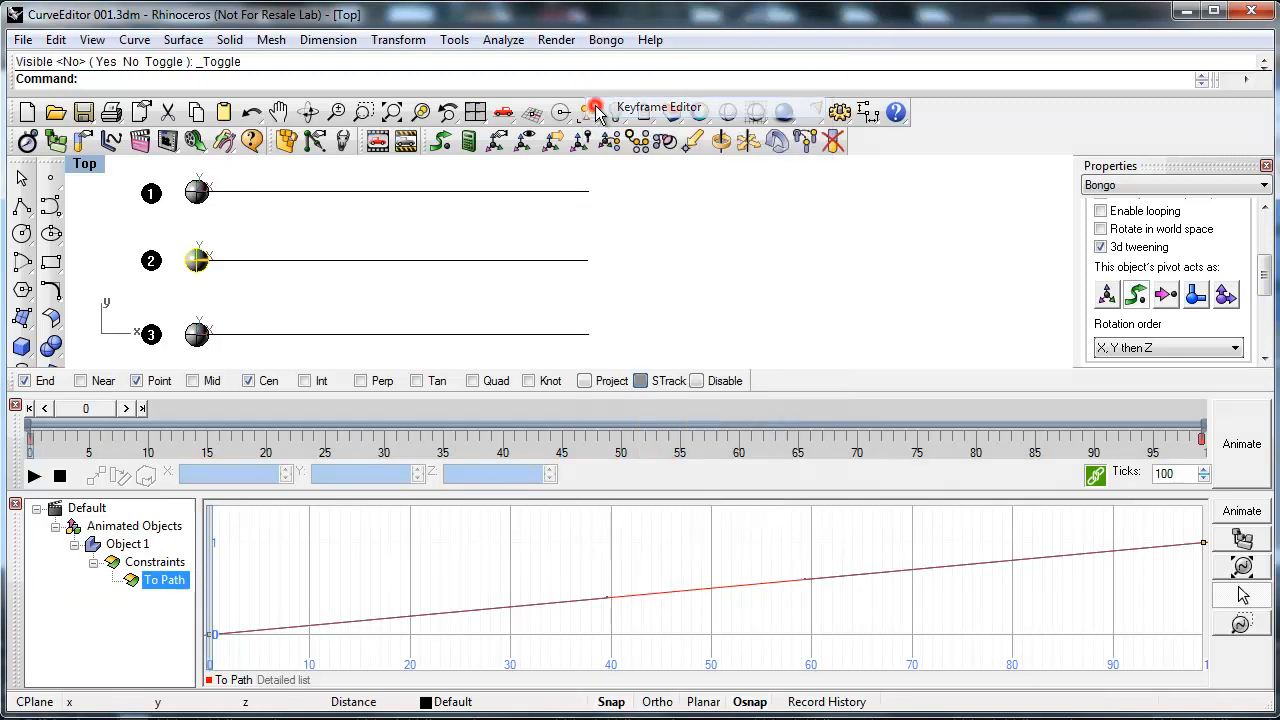
# Step: Open the Bongo Keyframe Editor window beside the Curve Editor
pyautogui.click(595, 111)
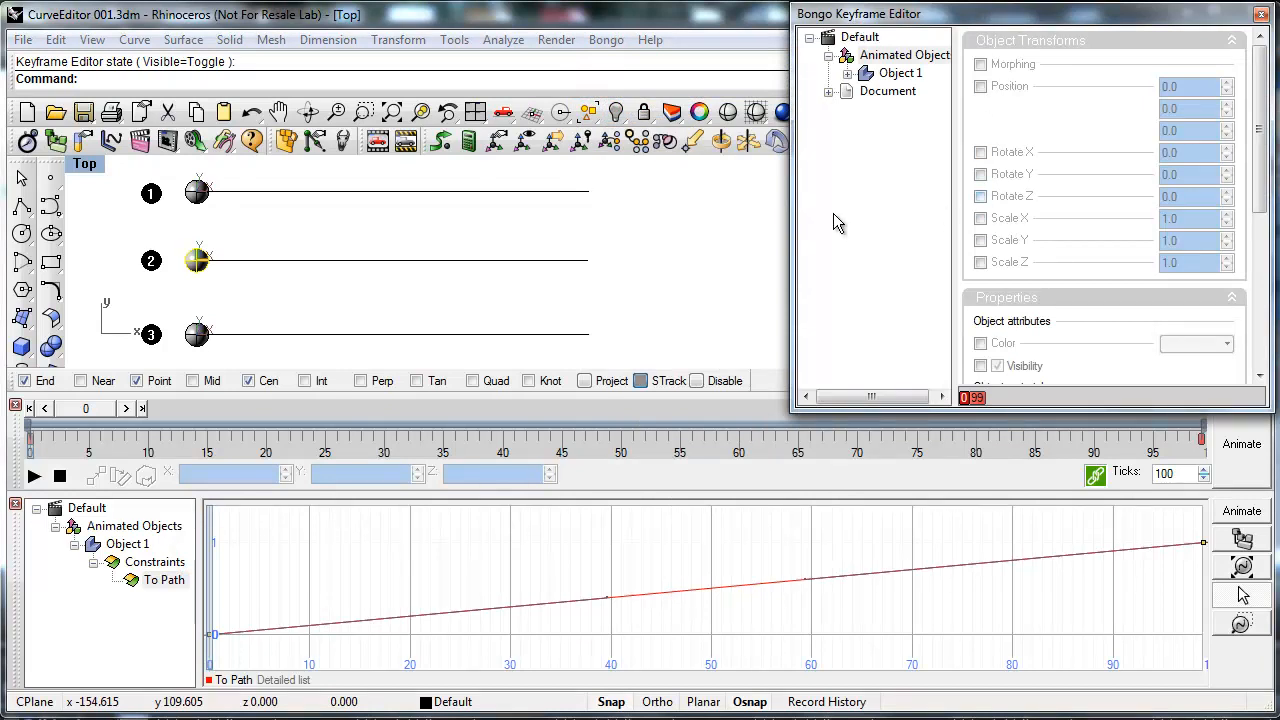
pyautogui.moveTo(823, 218)
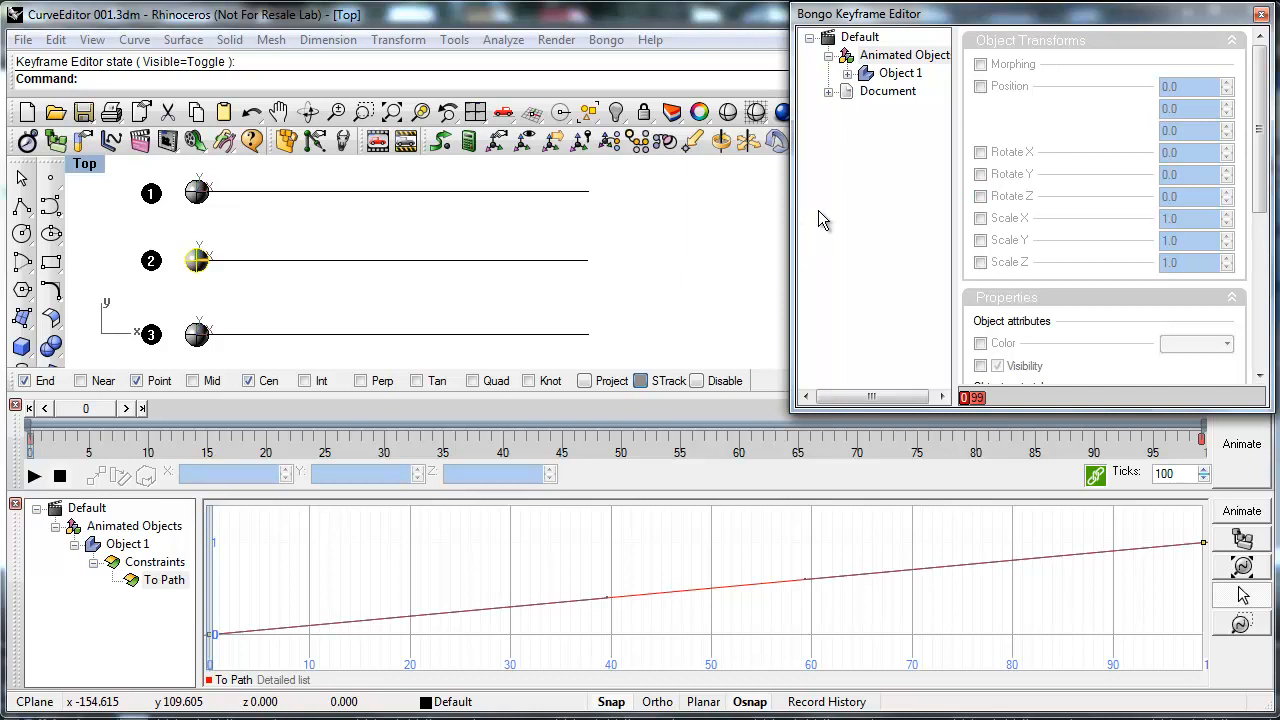
pyautogui.moveTo(1015, 405)
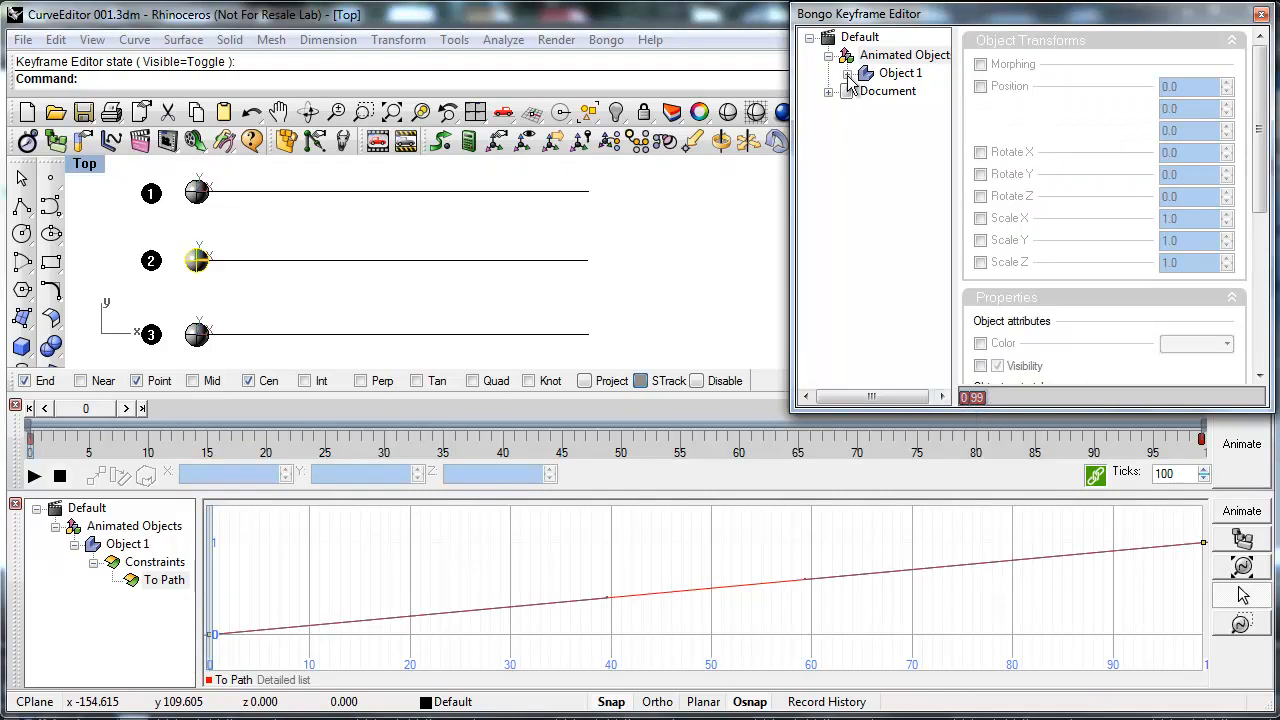
# Step: Set Object 1's To Path incoming tweening to Custom in the Keyframe Editor
pyautogui.click(922, 126)
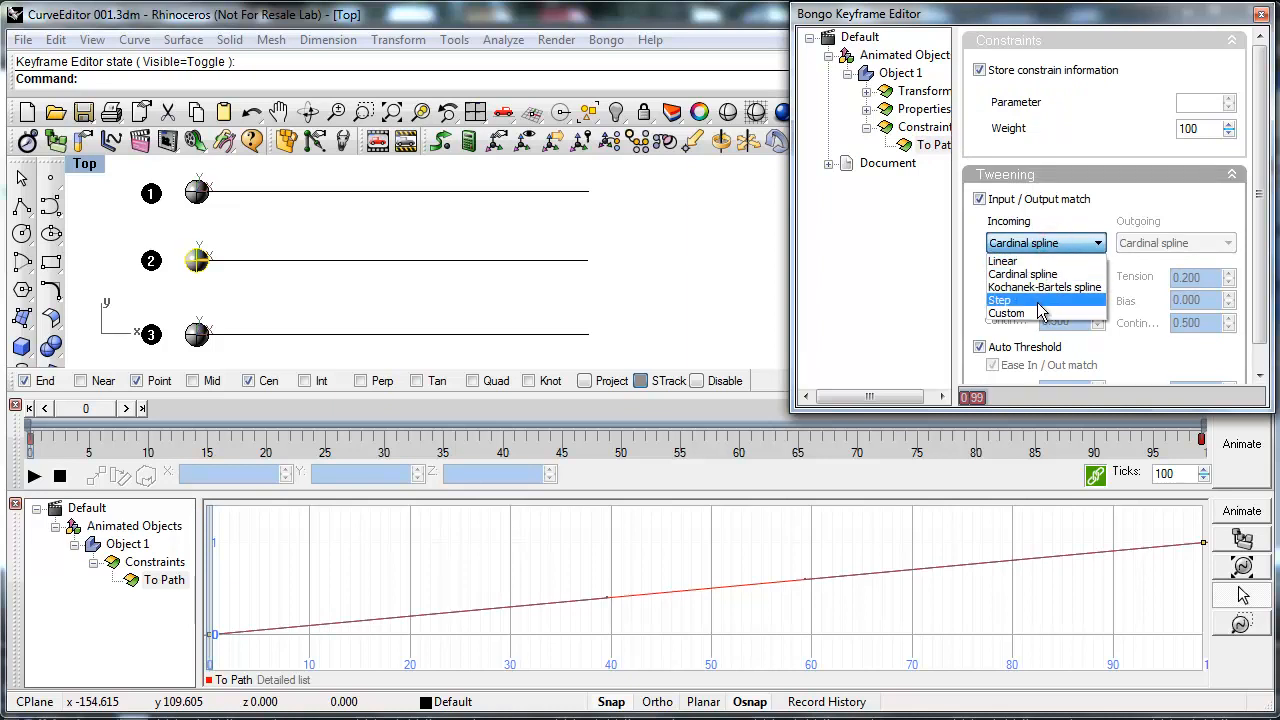
pyautogui.moveTo(1035, 313)
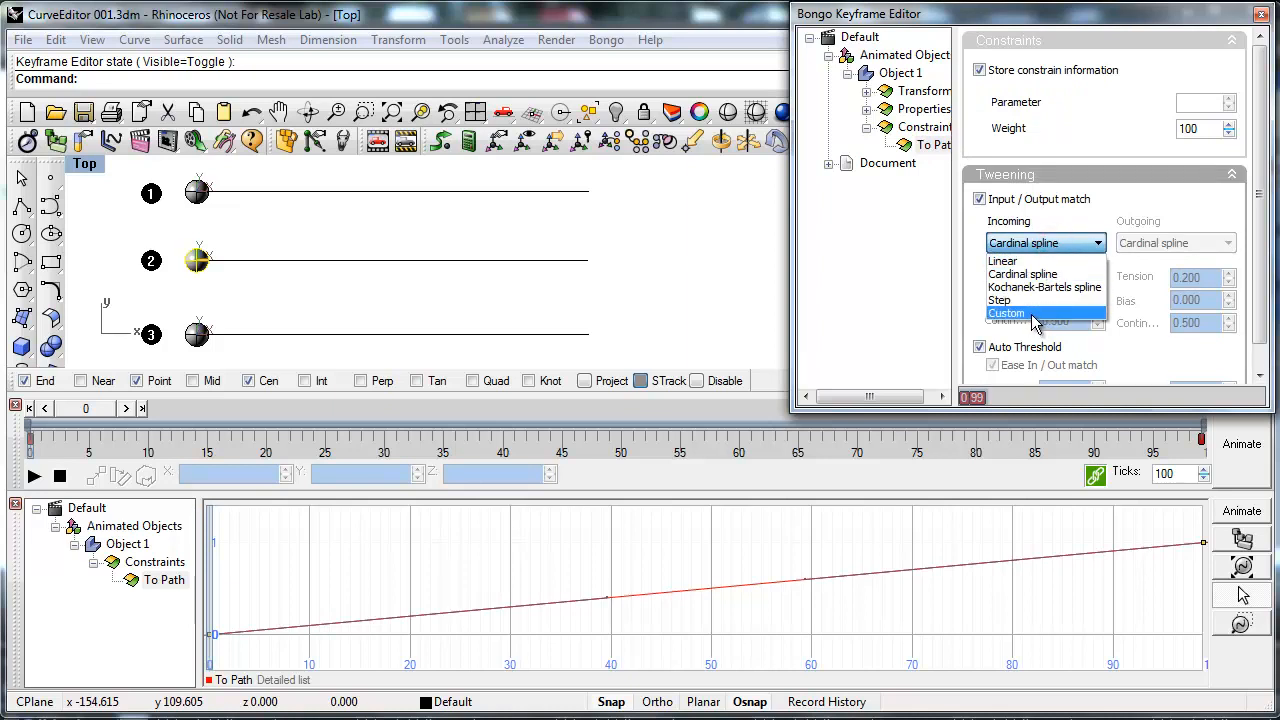
pyautogui.click(1007, 312)
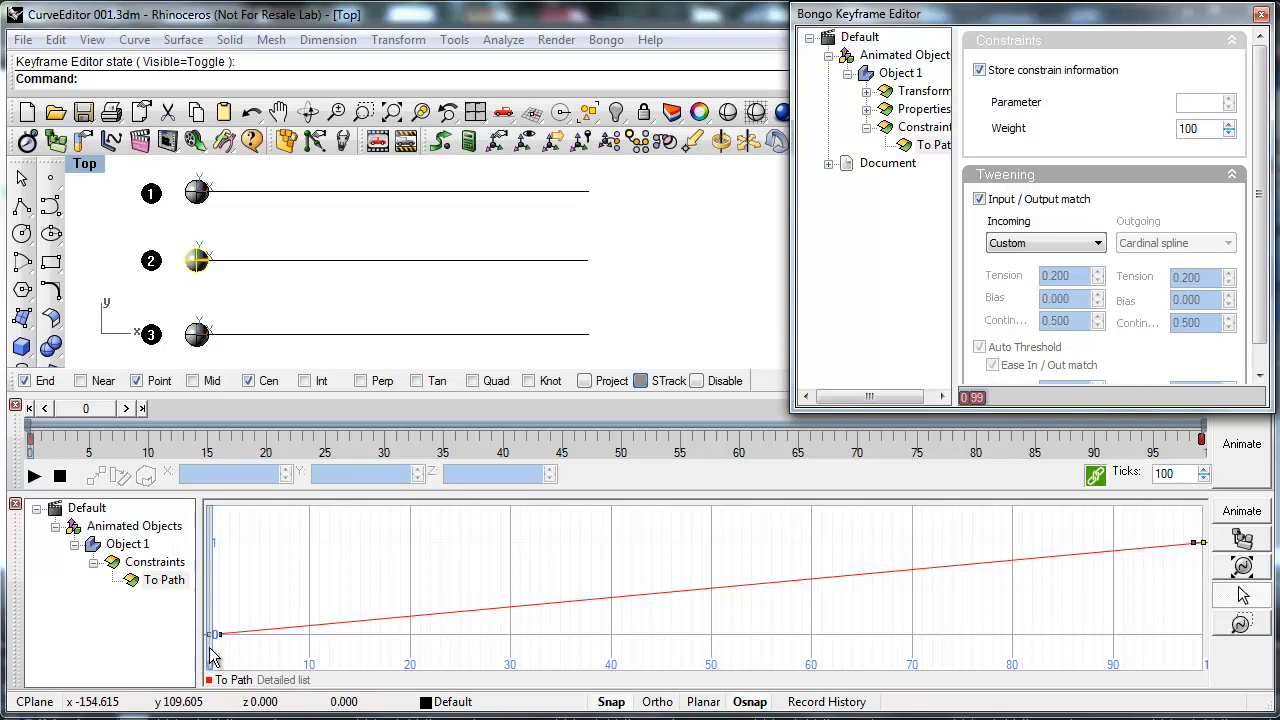
pyautogui.moveTo(238, 657)
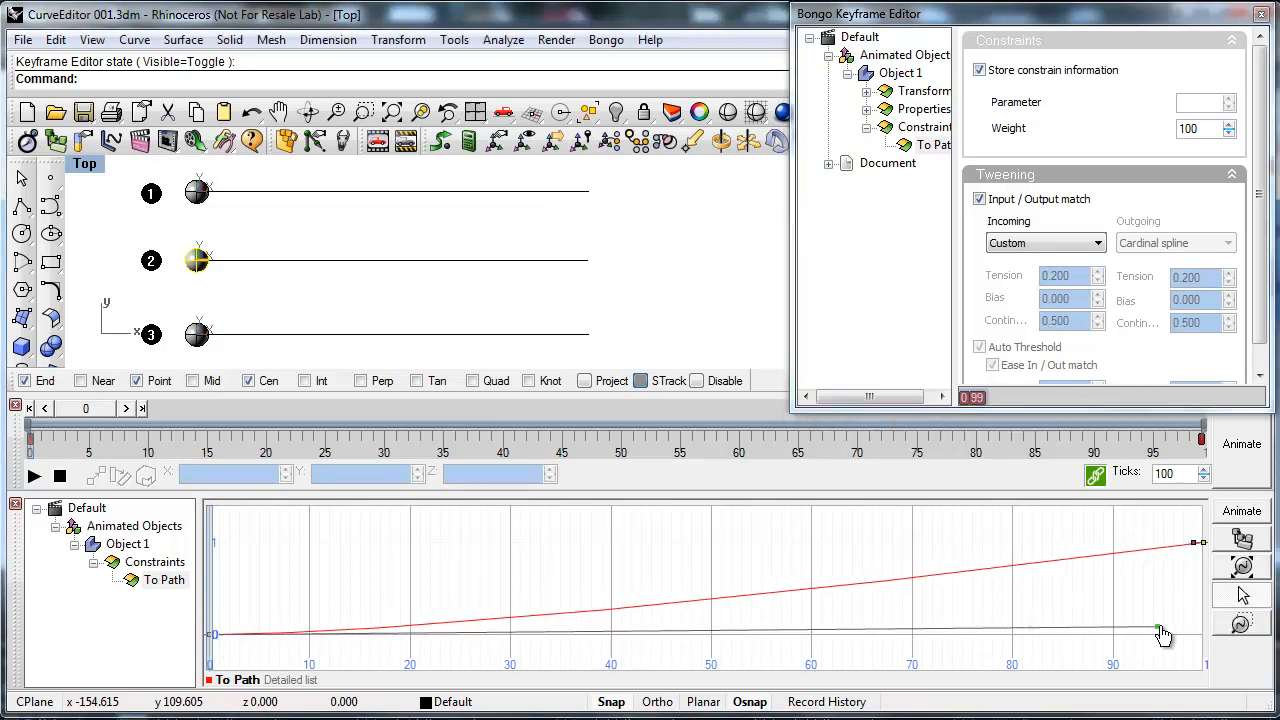
# Step: Drag a tangent handle to bend Object 1's To Path curve into an ease-in/ease-out S
pyautogui.moveTo(1165, 635); pyautogui.dragTo(1205, 645)
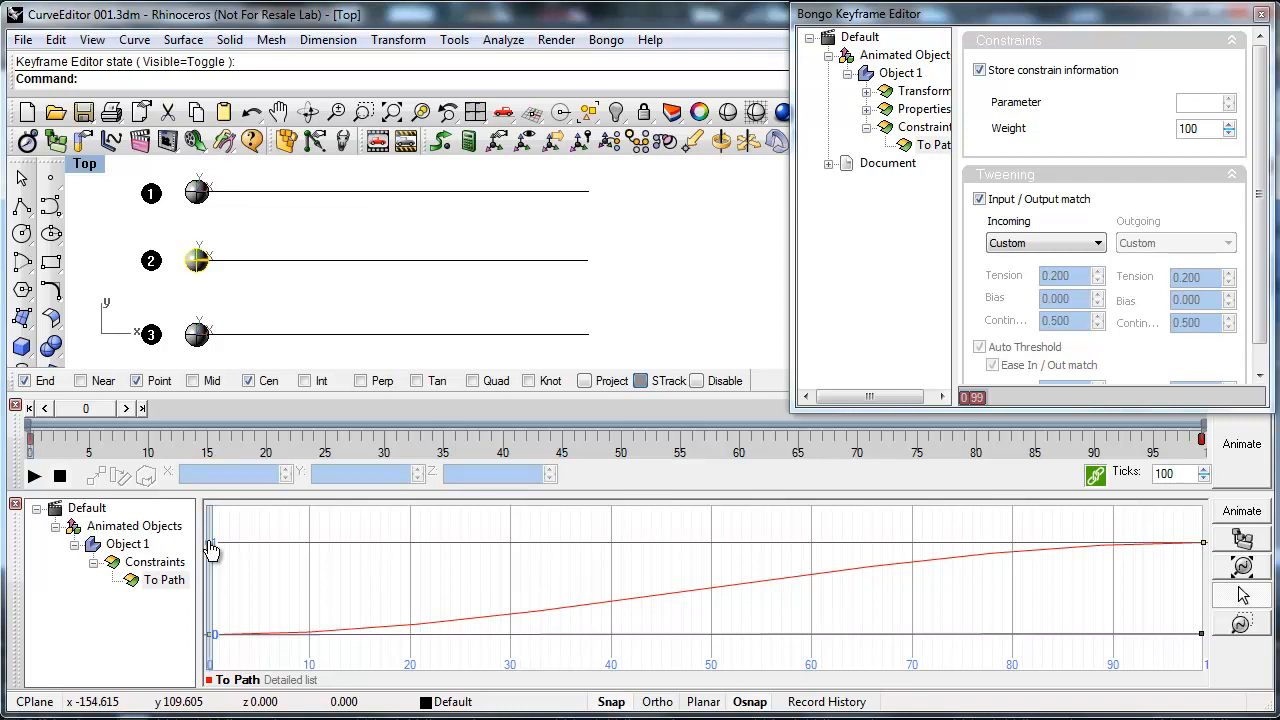
pyautogui.moveTo(678, 573)
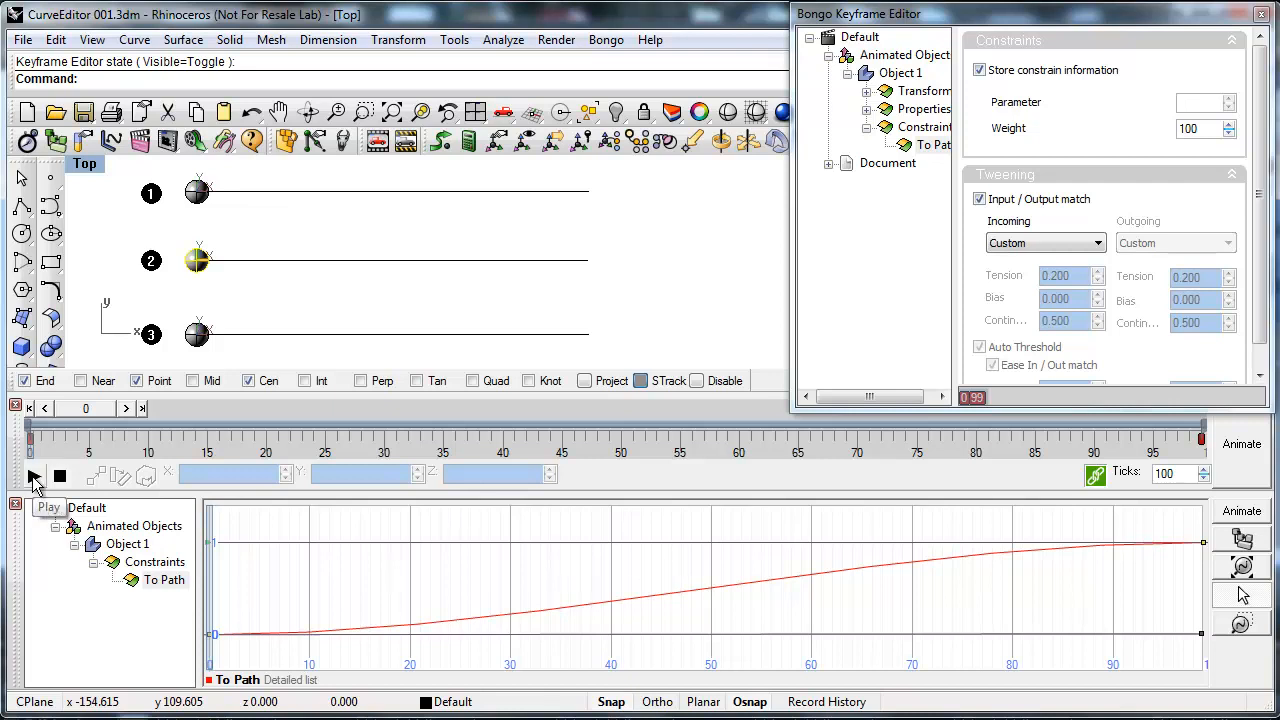
# Step: Preview the animation with Play, Pause and Stop, returning to frame 0
pyautogui.click(33, 476)
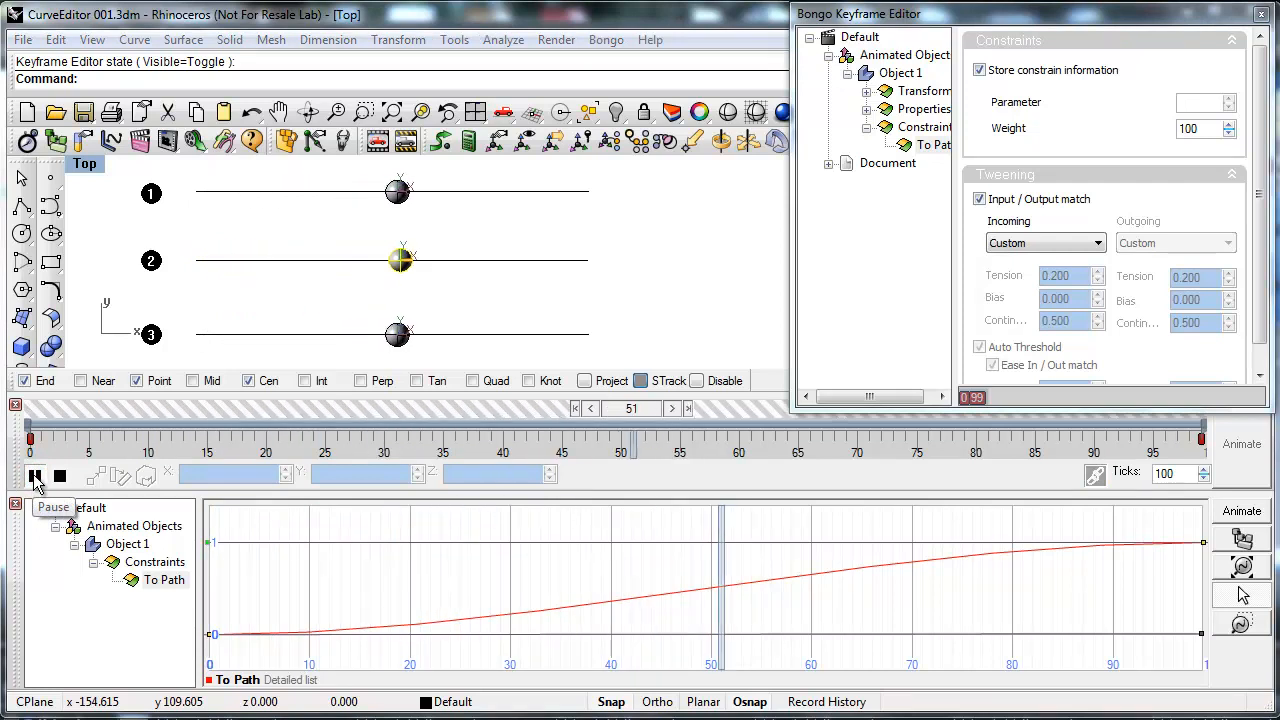
pyautogui.click(34, 476)
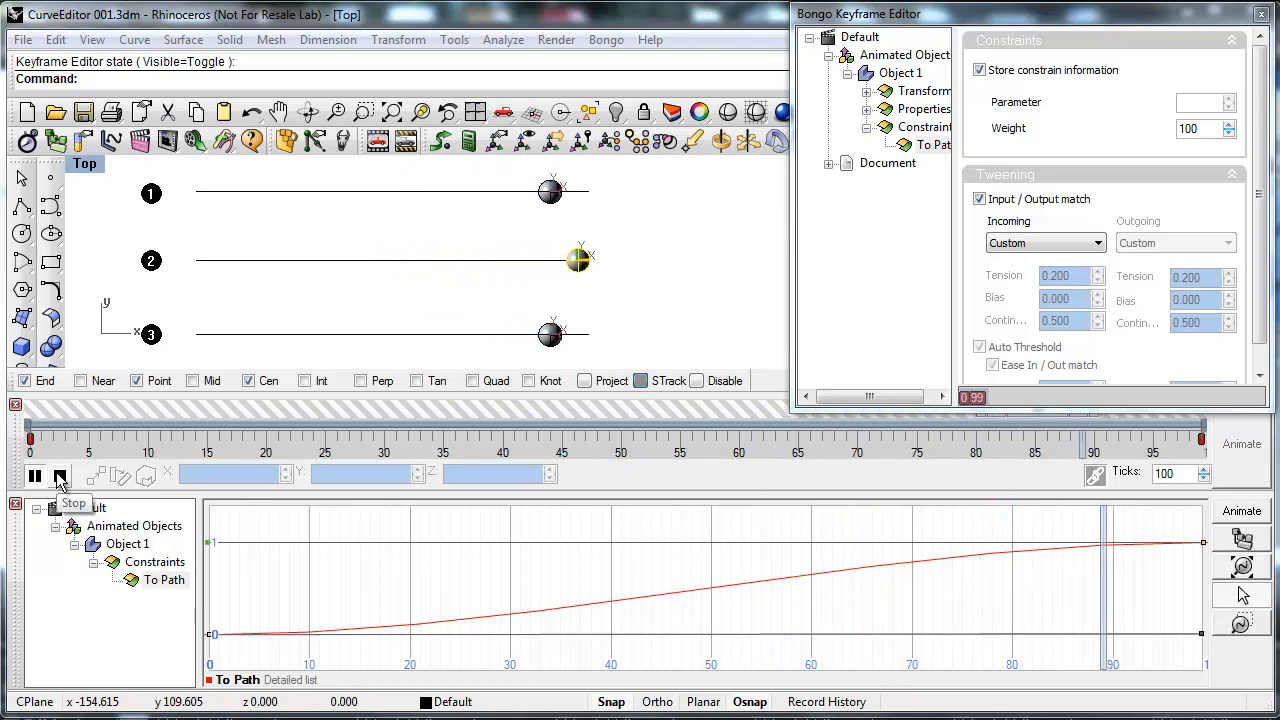
pyautogui.click(60, 476)
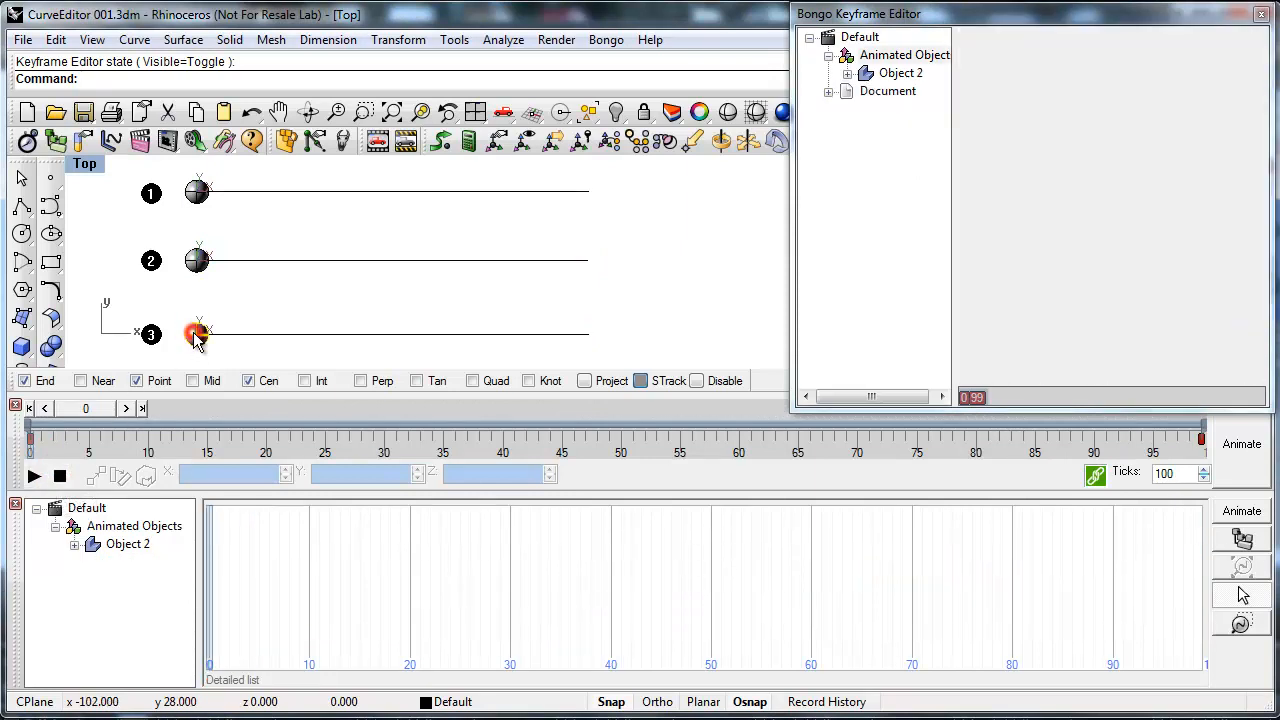
# Step: Select sphere 3 and switch Object 2's To Path incoming tweening to Custom
pyautogui.click(197, 333)
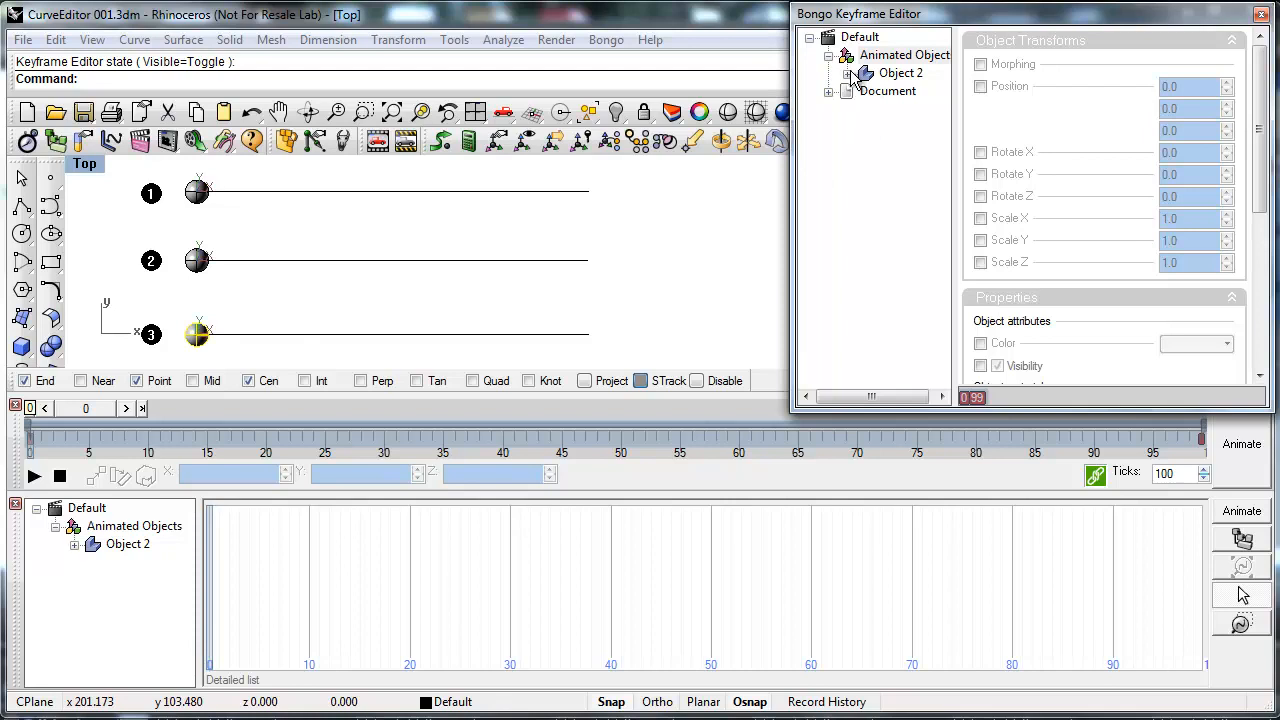
pyautogui.click(923, 127)
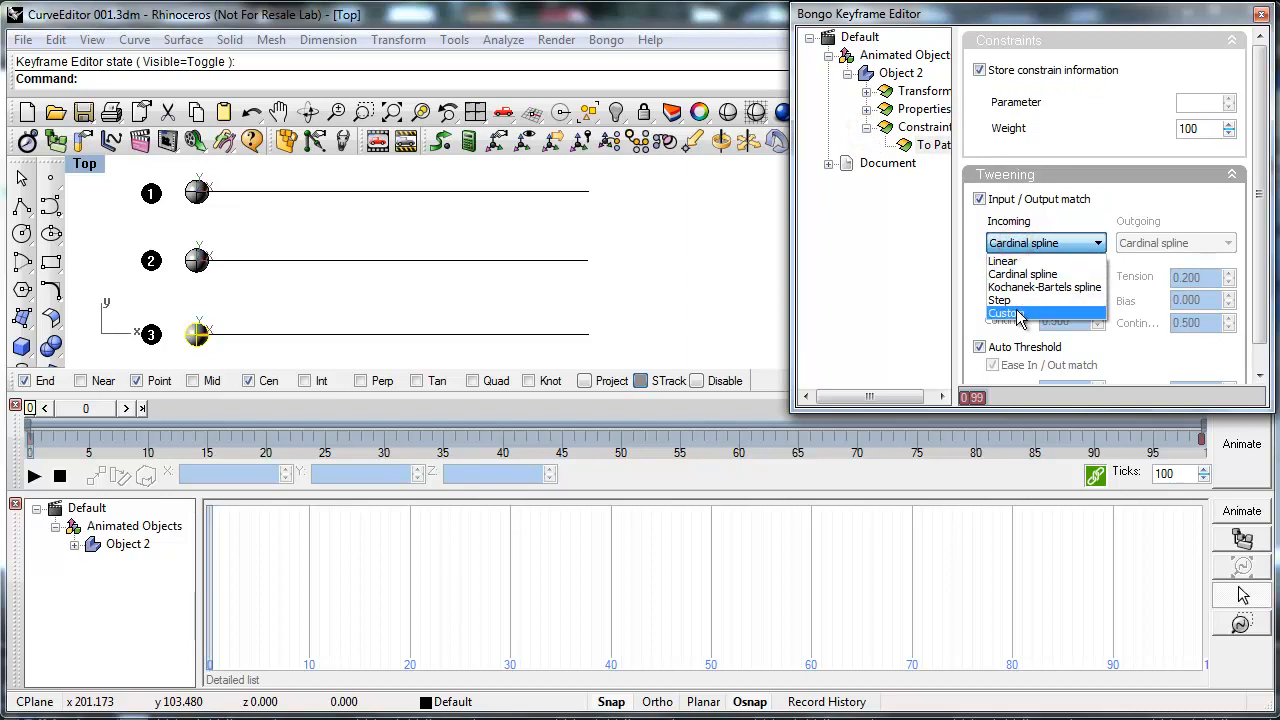
pyautogui.click(1004, 313)
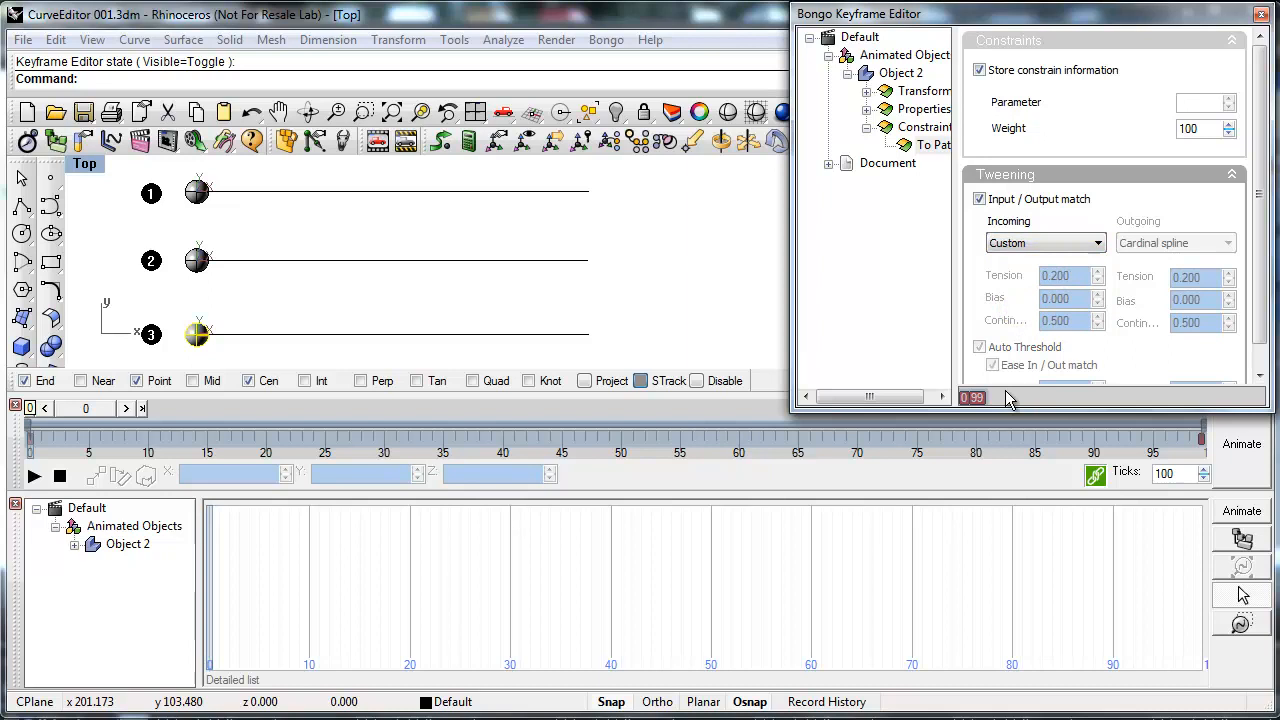
pyautogui.moveTo(1098, 435)
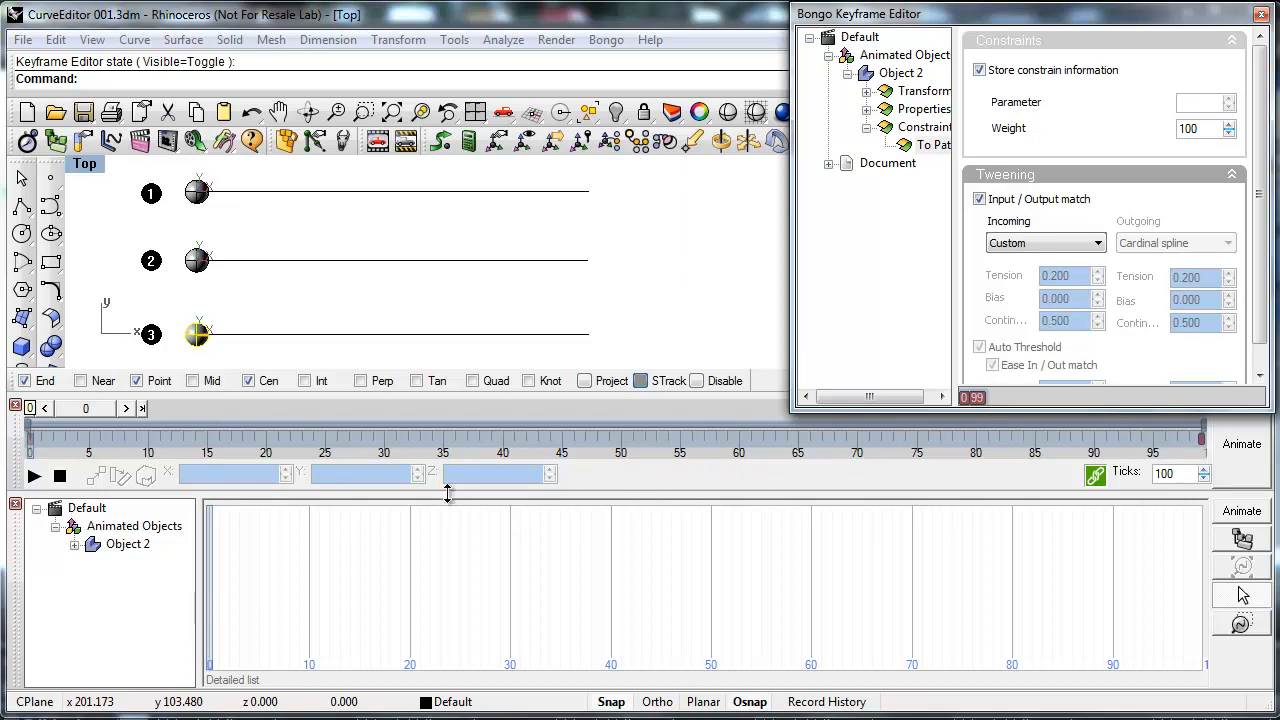
# Step: Display Object 2's To Path speed curve in the Curve Editor, then stop playback
pyautogui.click(75, 543)
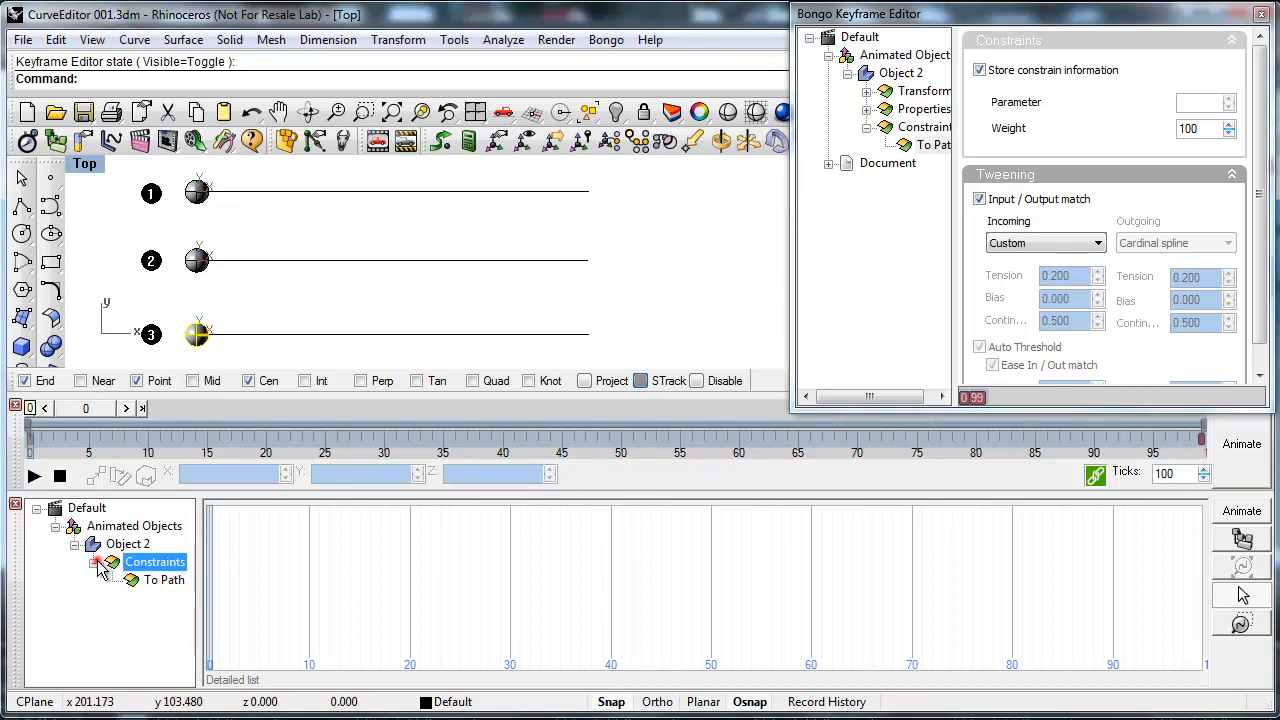
pyautogui.click(155, 561)
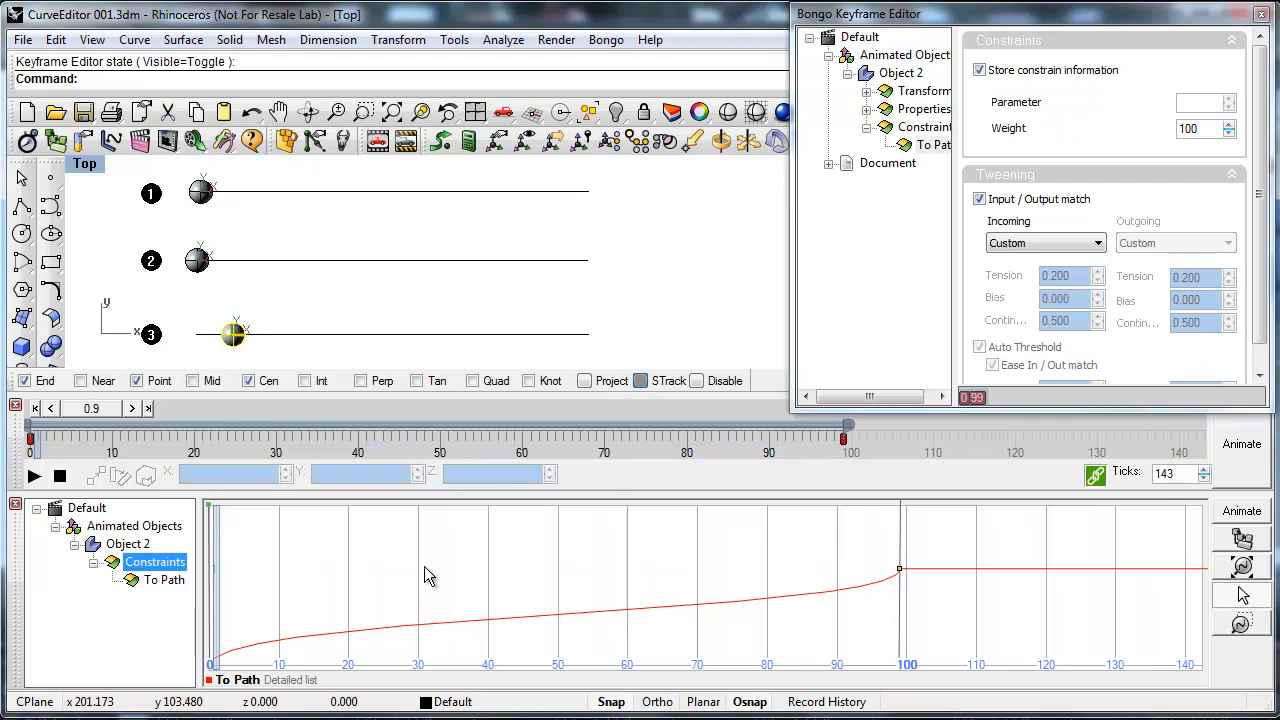
pyautogui.click(33, 476)
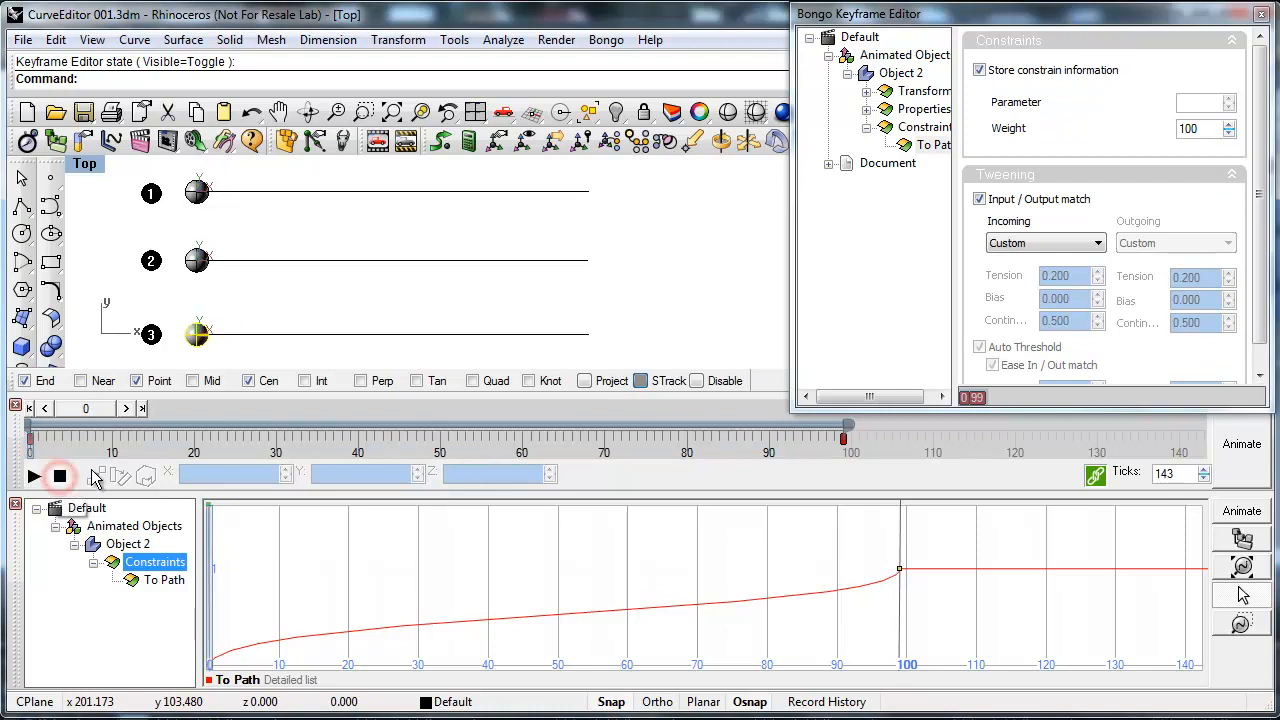